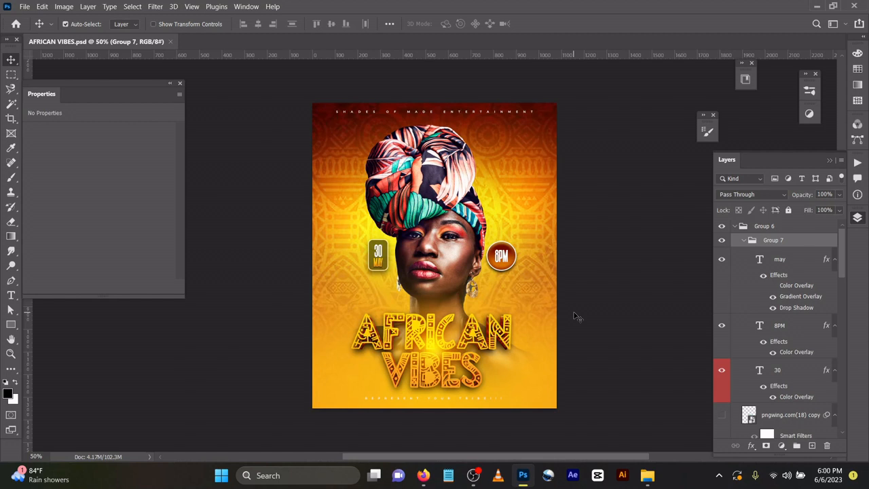
pyautogui.moveTo(729, 293)
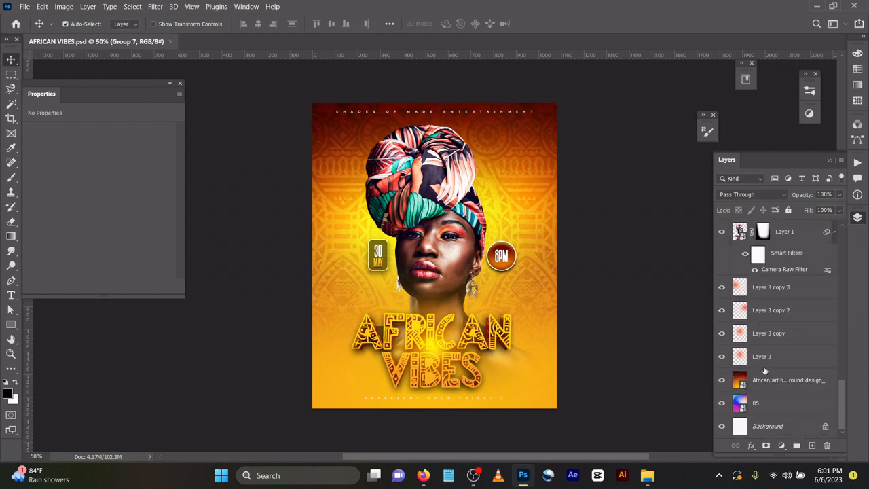
pyautogui.moveTo(788, 379)
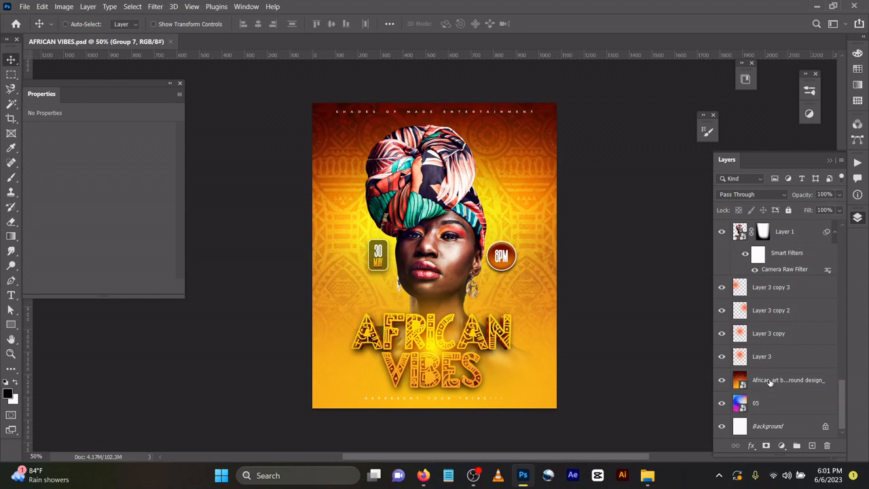
# Step: Start a new 2048x3068 px document from the File menu
pyautogui.click(24, 6)
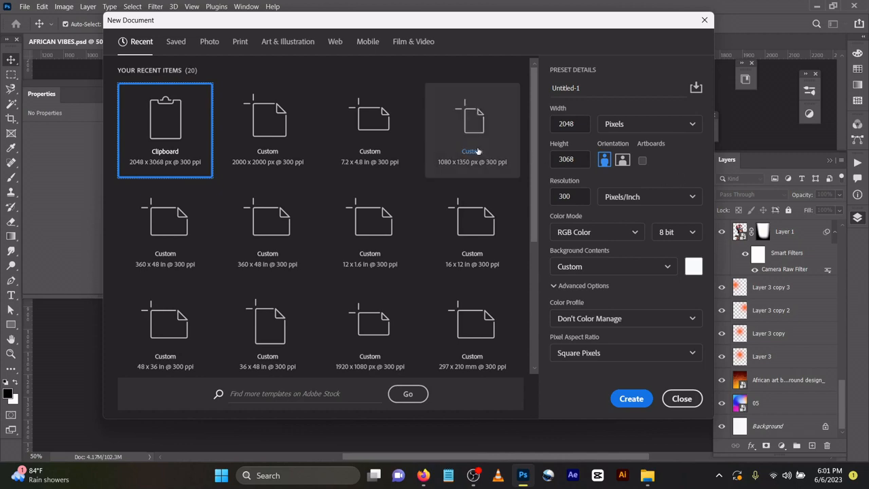
# Step: Create the blank Untitled-1 document and go back to the AFRICAN VIBES flyer's layers
pyautogui.click(472, 129)
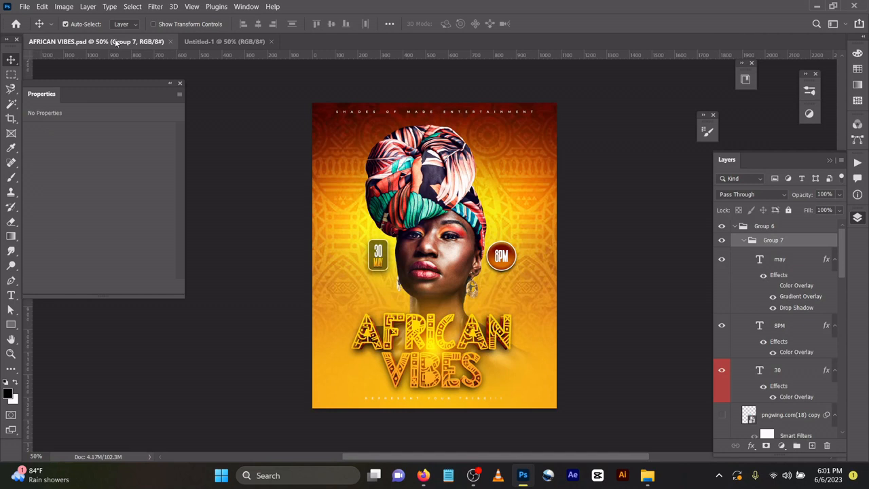
pyautogui.scroll(-3)
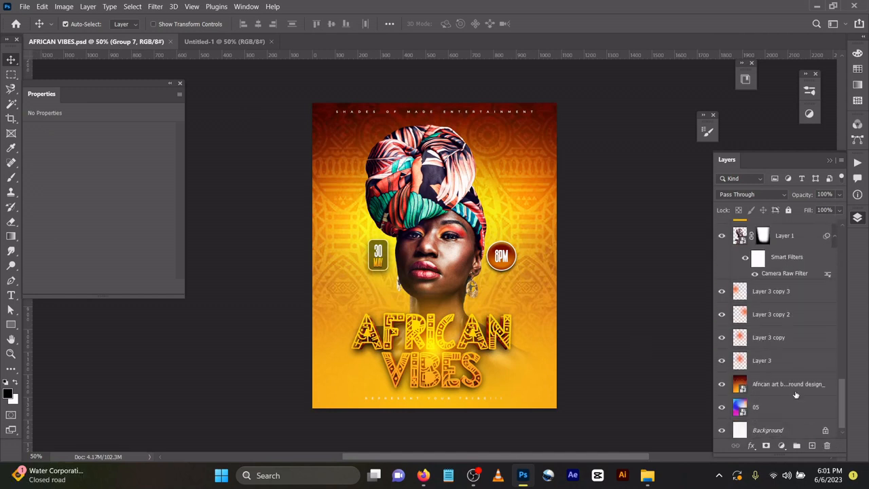
# Step: Select the African art background layer in the flyer to copy into Untitled-1
pyautogui.click(787, 384)
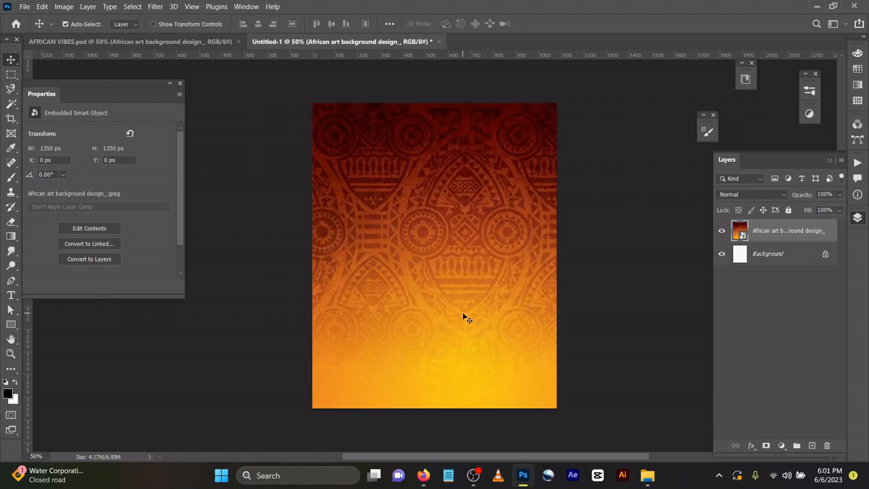
pyautogui.moveTo(462, 264)
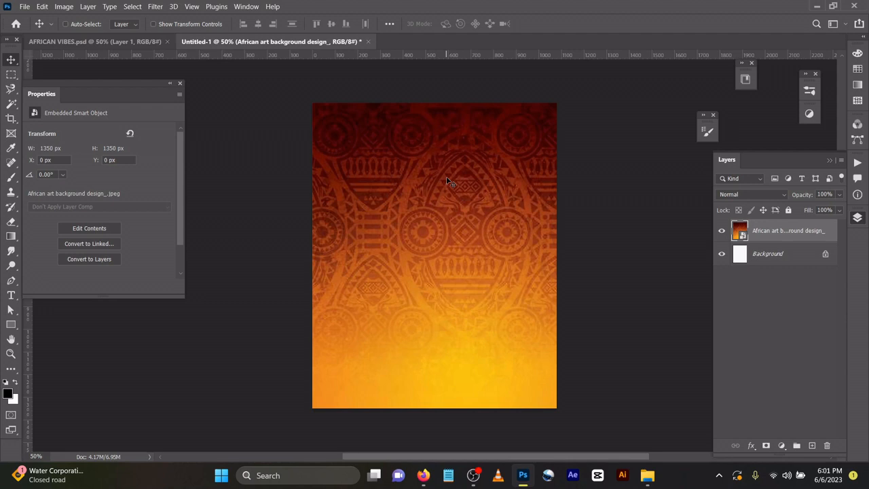
# Step: Return to the AFRICAN VIBES.psd tab to fetch the headwrapped woman layer
pyautogui.click(449, 180)
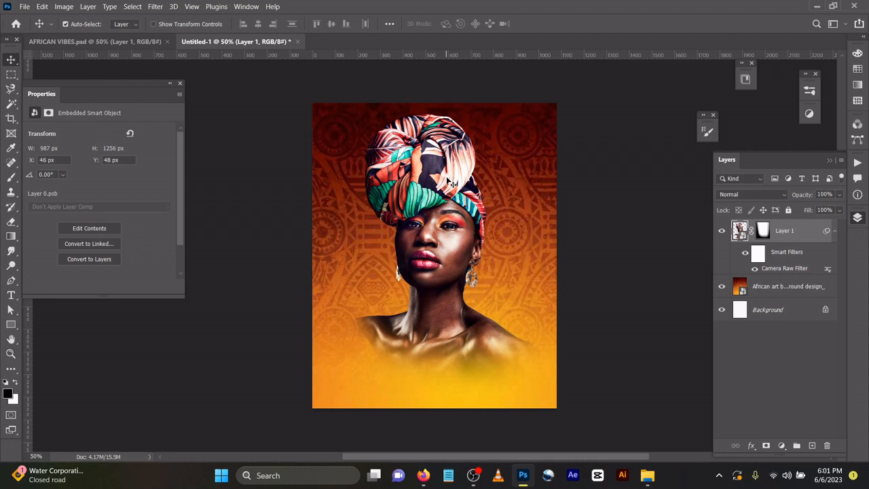
pyautogui.moveTo(454, 182)
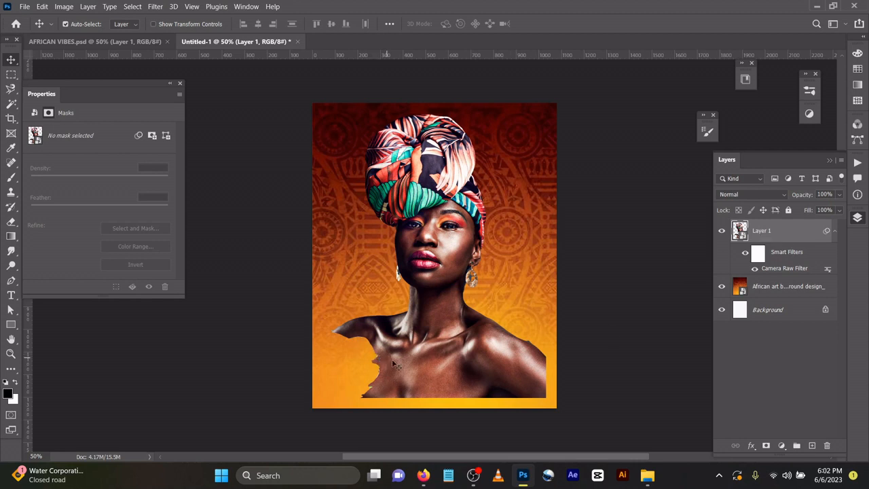
pyautogui.moveTo(414, 397)
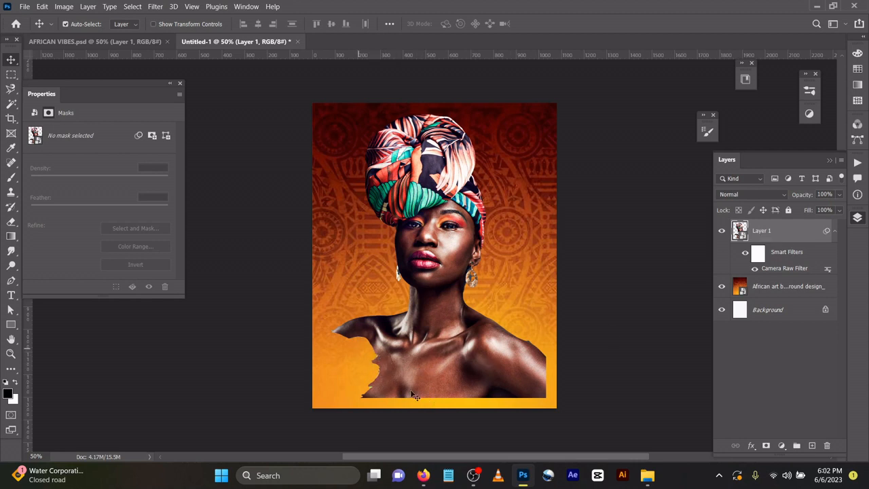
pyautogui.moveTo(385, 366)
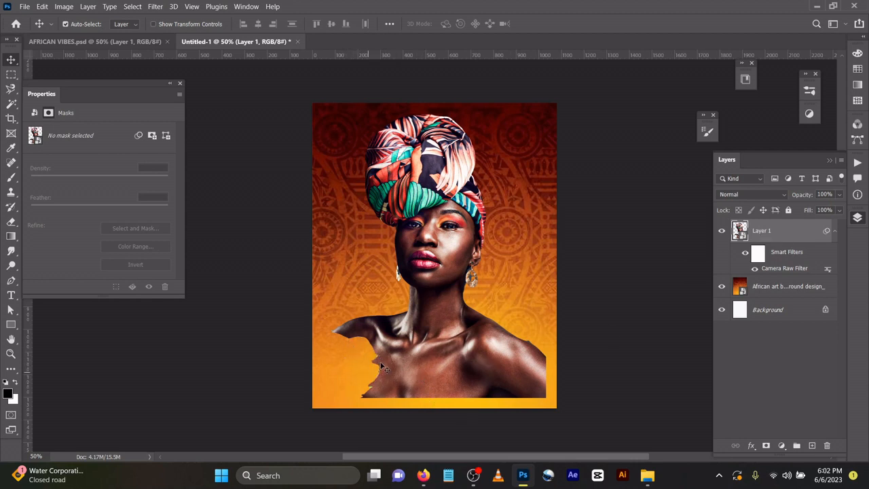
pyautogui.moveTo(445, 367)
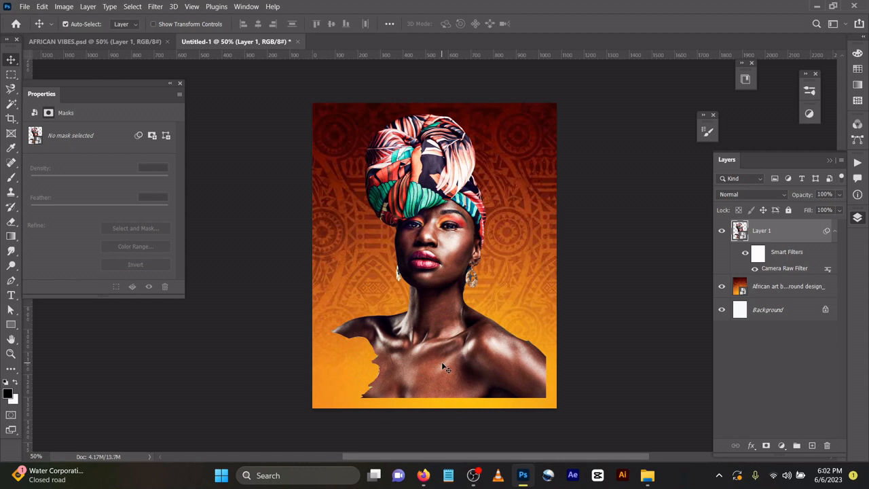
pyautogui.moveTo(478, 371)
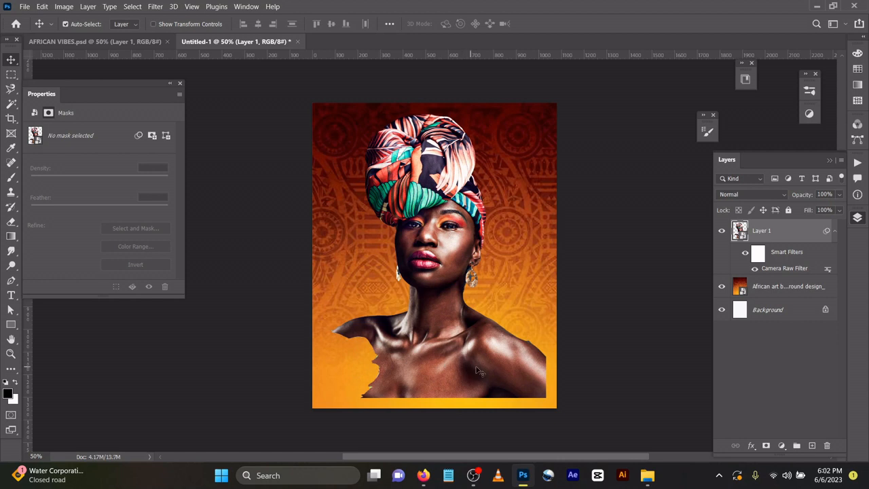
pyautogui.moveTo(633, 409)
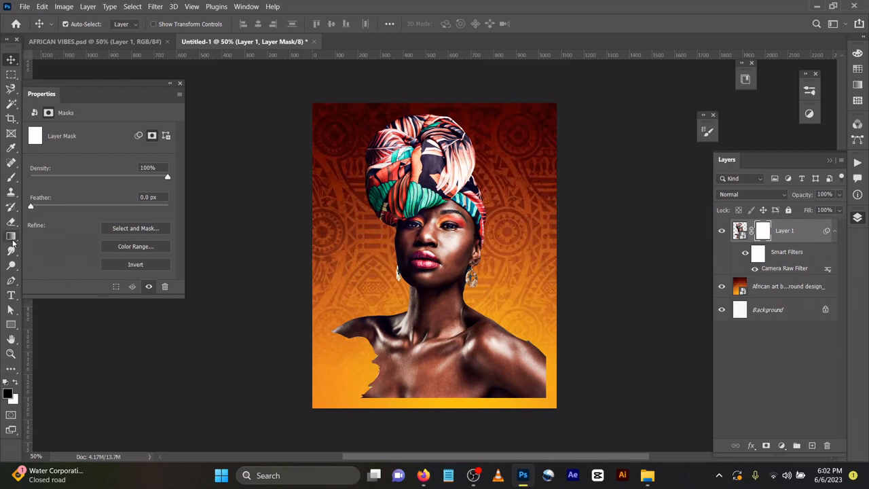
# Step: Switch to the Gradient Tool for fading Layer 1's mask
pyautogui.click(11, 237)
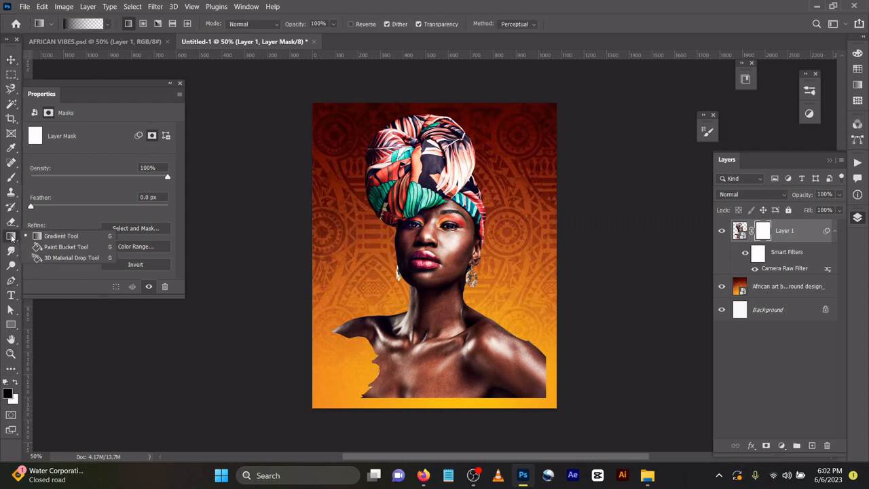
pyautogui.moveTo(62, 236)
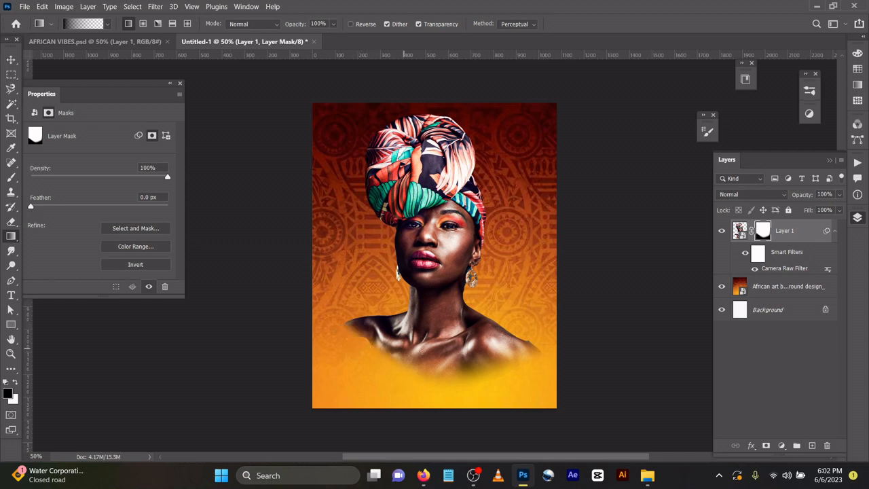
pyautogui.moveTo(634, 311)
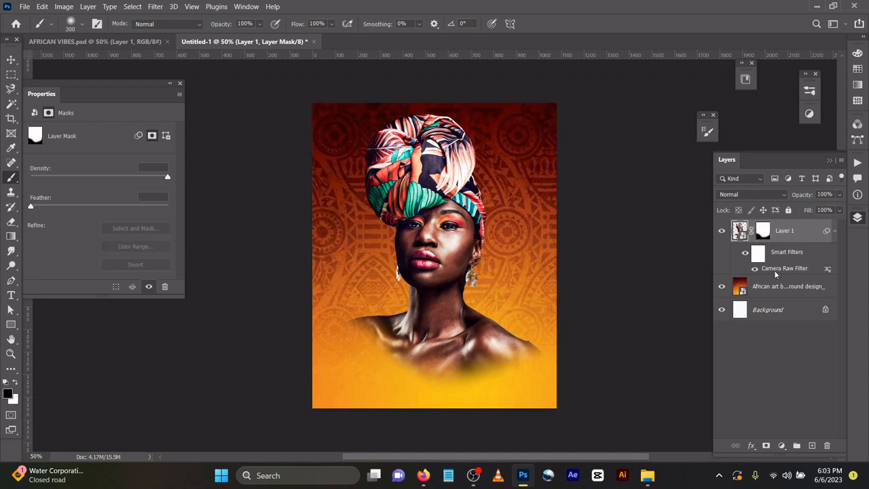
# Step: Review the woman's Camera Raw Filter settings and accept them
pyautogui.doubleClick(784, 267)
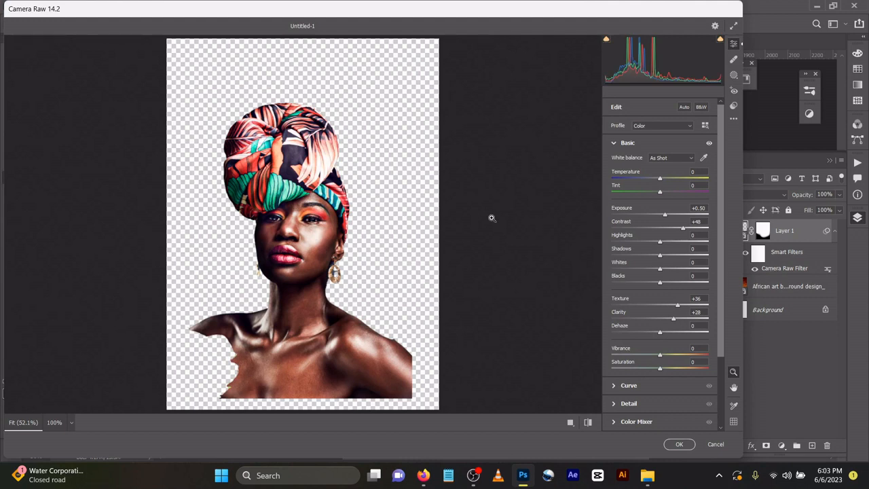
pyautogui.moveTo(647, 221)
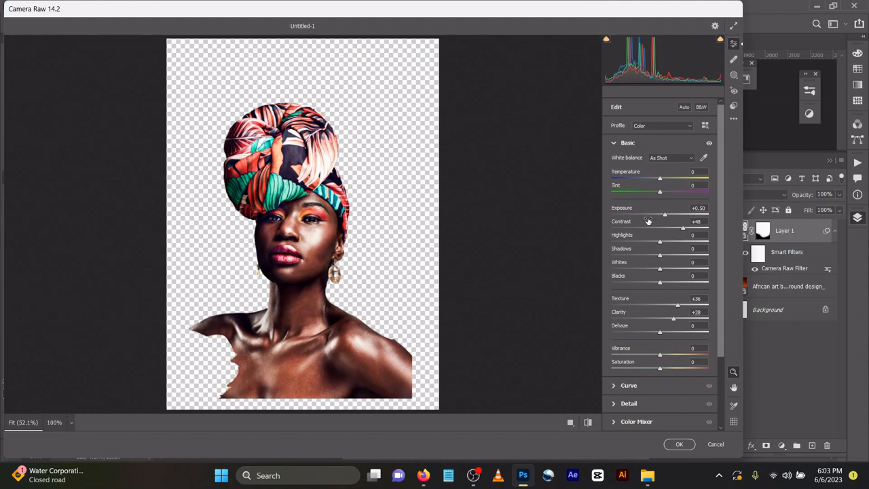
pyautogui.moveTo(650, 228)
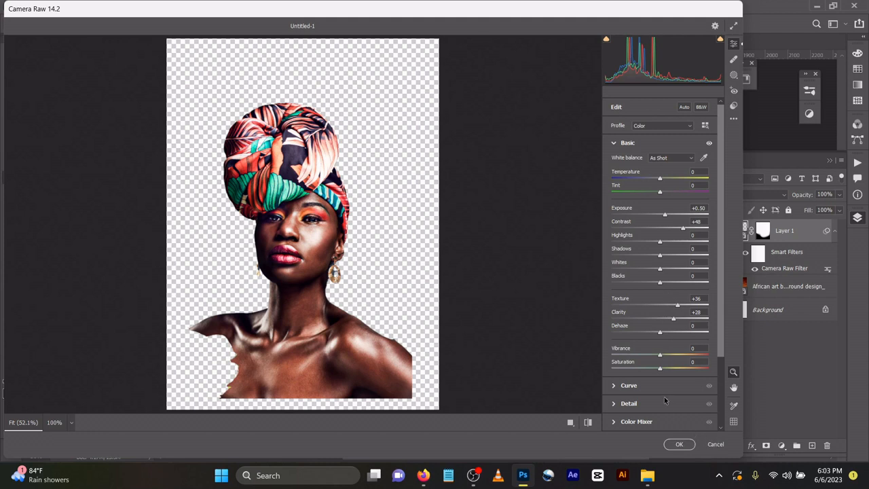
pyautogui.moveTo(662, 410)
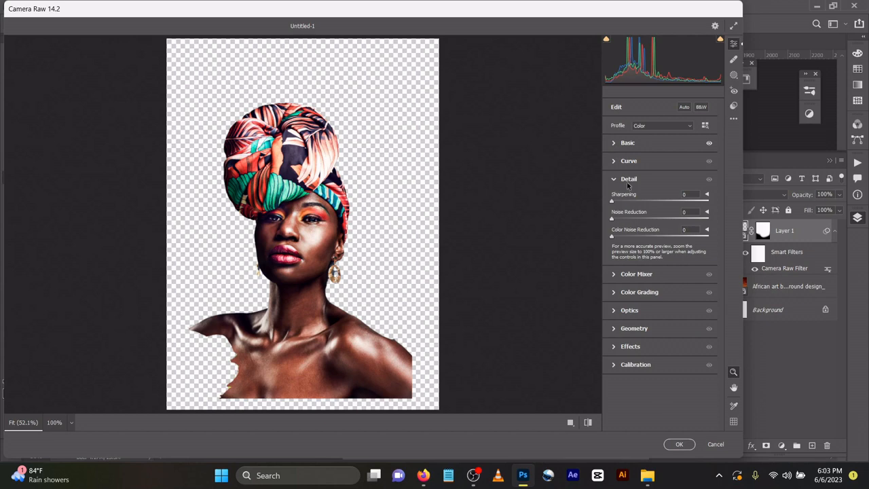
pyautogui.moveTo(645, 176)
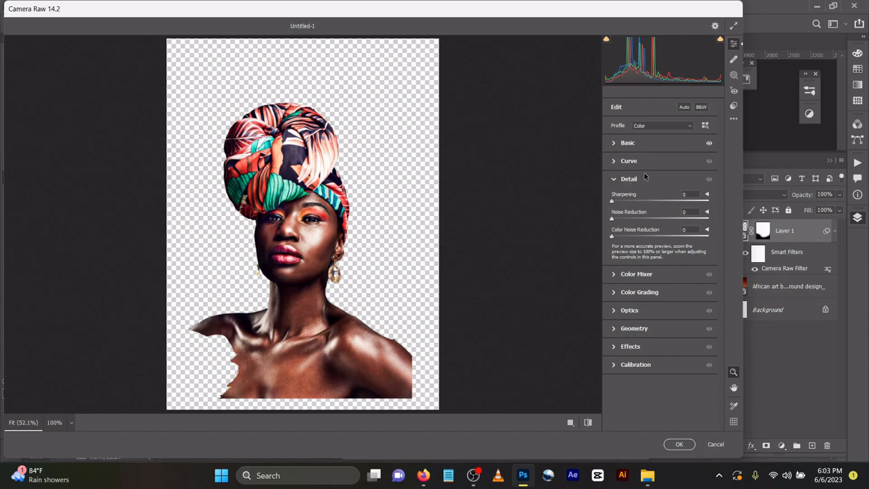
pyautogui.click(679, 444)
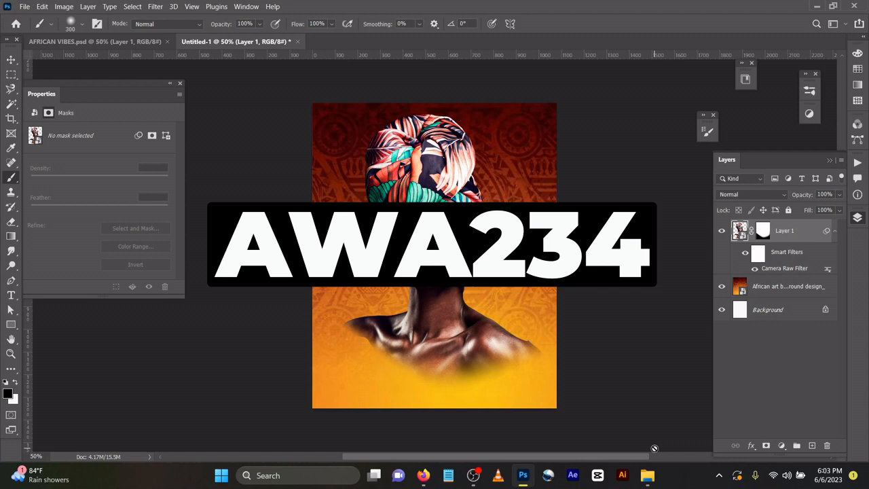
pyautogui.moveTo(656, 451)
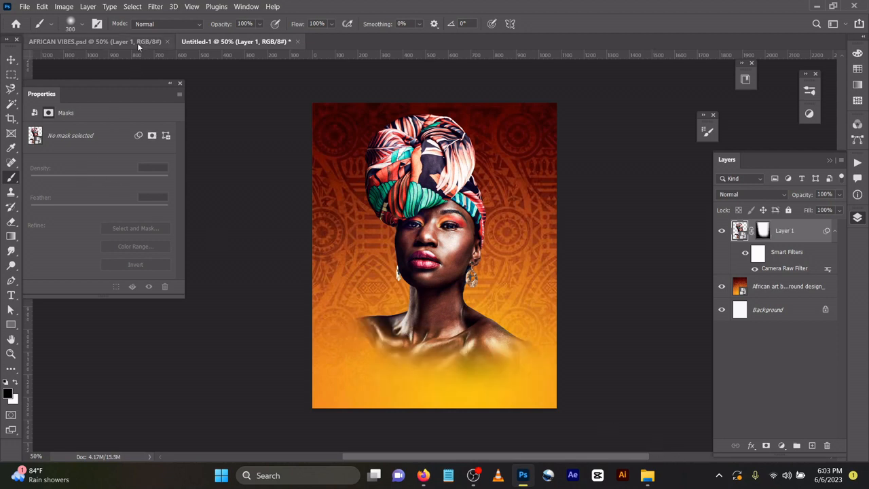
pyautogui.click(95, 41)
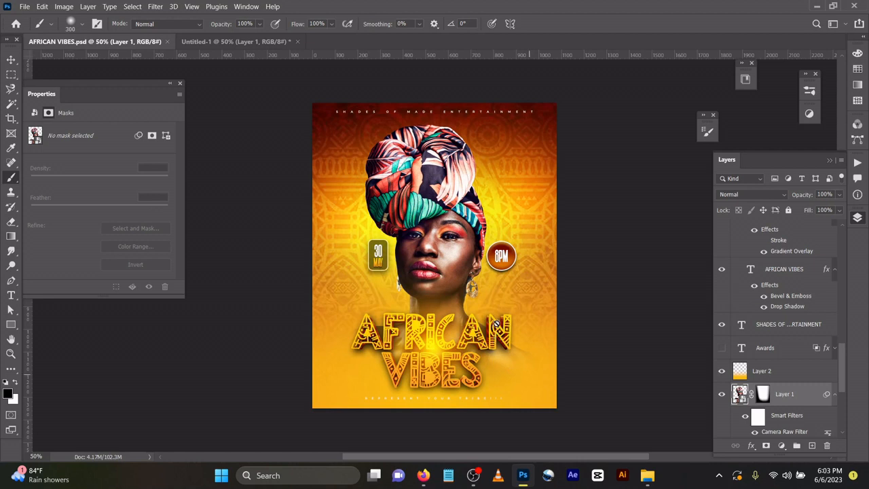
pyautogui.moveTo(647, 301)
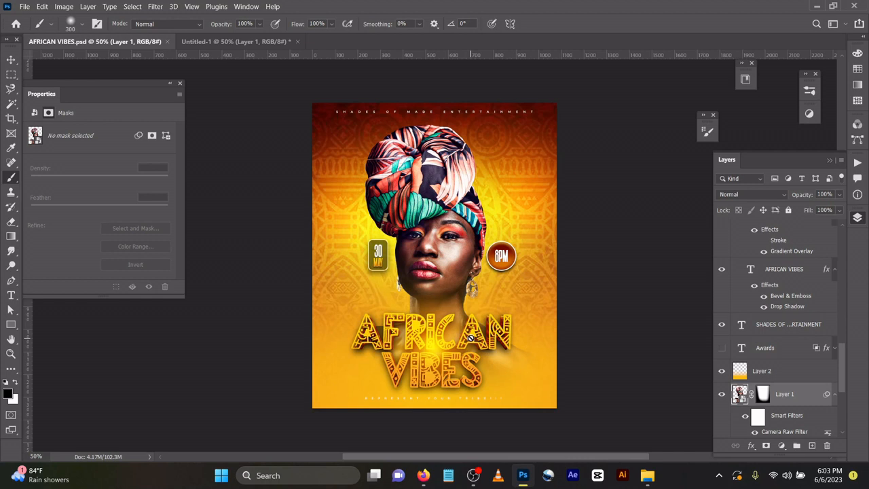
pyautogui.click(11, 73)
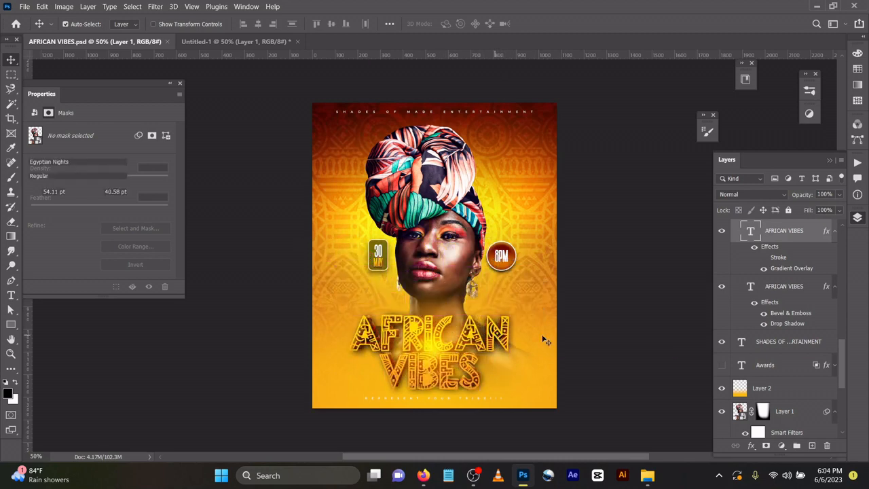
pyautogui.click(784, 300)
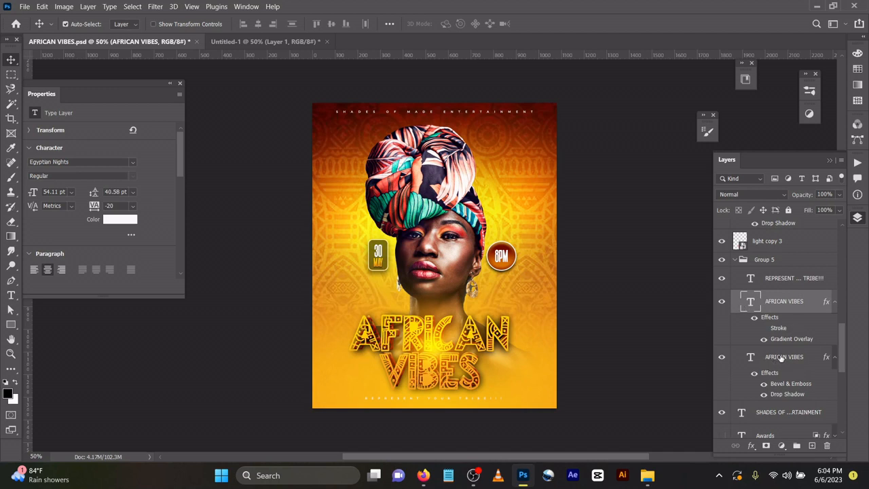
# Step: Select the lower AFRICAN VIBES layer and confirm its dark red #a20f00 text colour
pyautogui.click(784, 356)
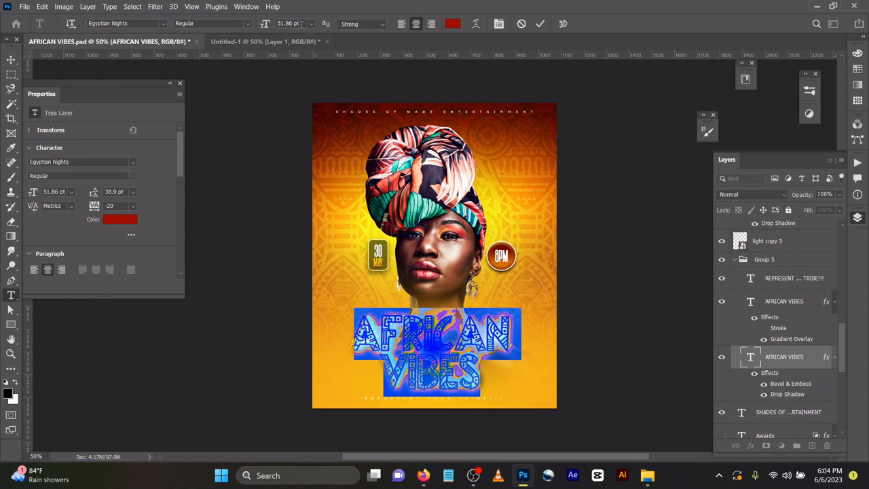
pyautogui.moveTo(149, 200)
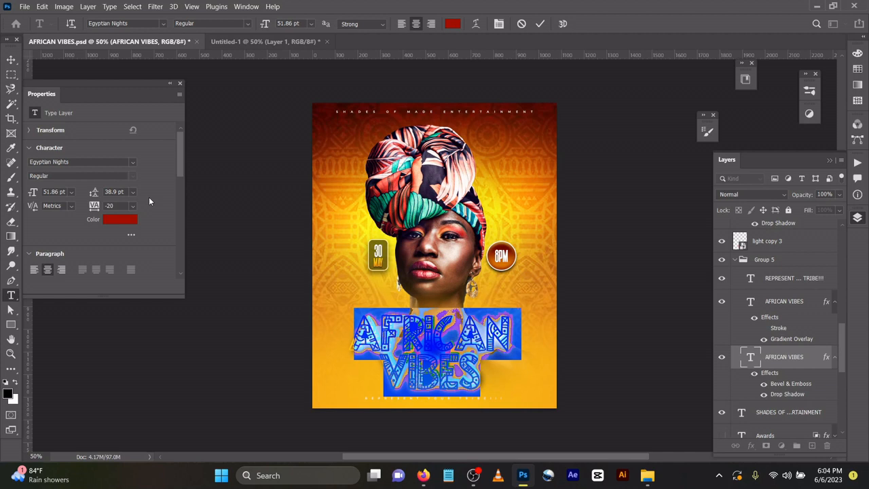
pyautogui.click(120, 219)
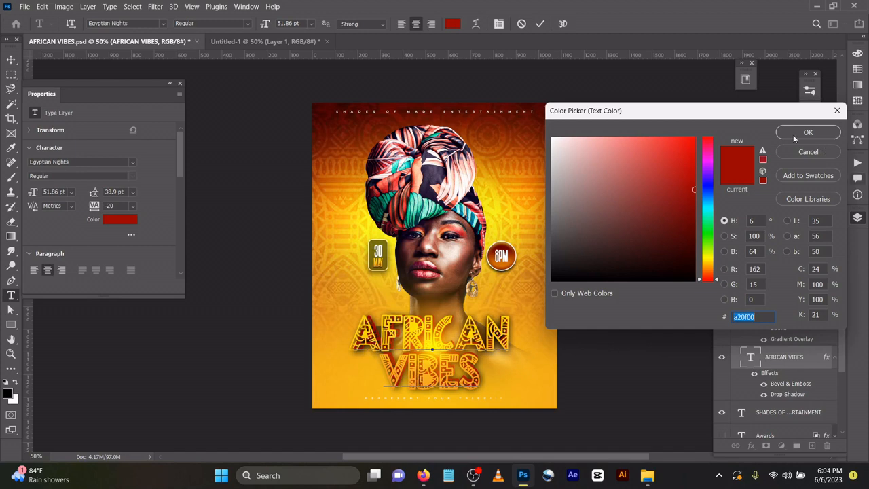
pyautogui.click(808, 132)
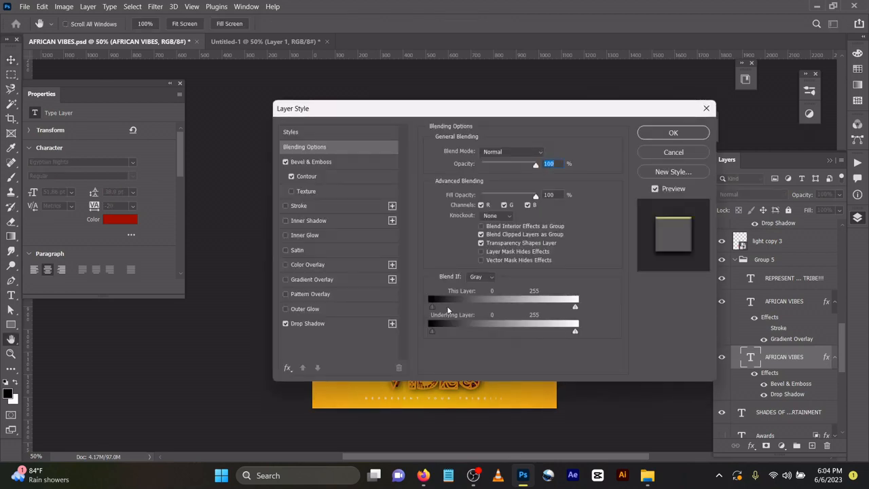
# Step: Inspect the red title's Bevel & Emboss, Contour and Drop Shadow, then close Layer Style
pyautogui.click(311, 161)
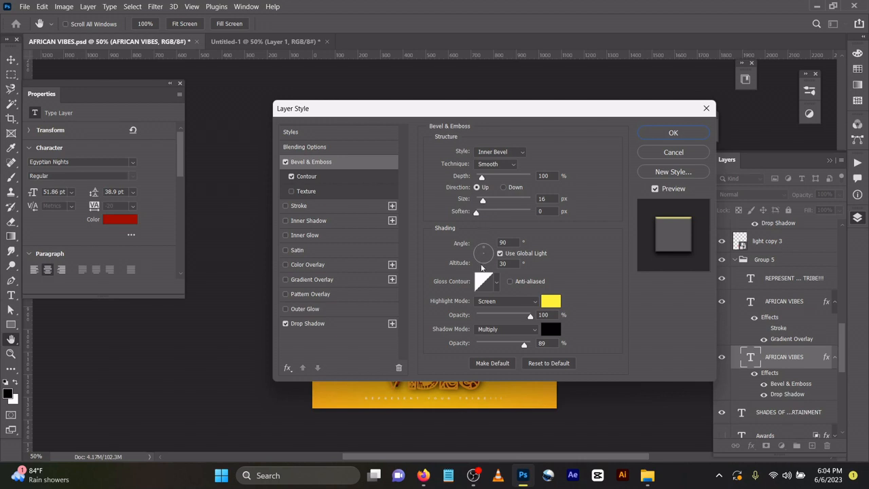
pyautogui.moveTo(500, 313)
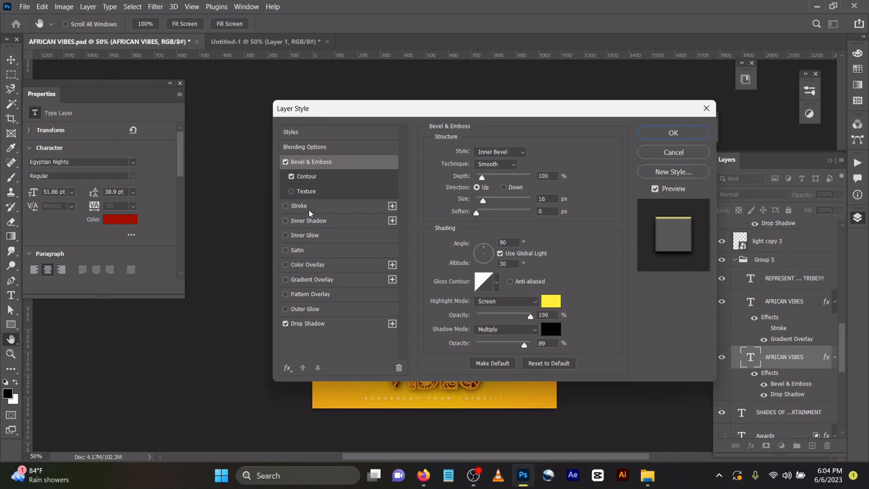
pyautogui.click(307, 323)
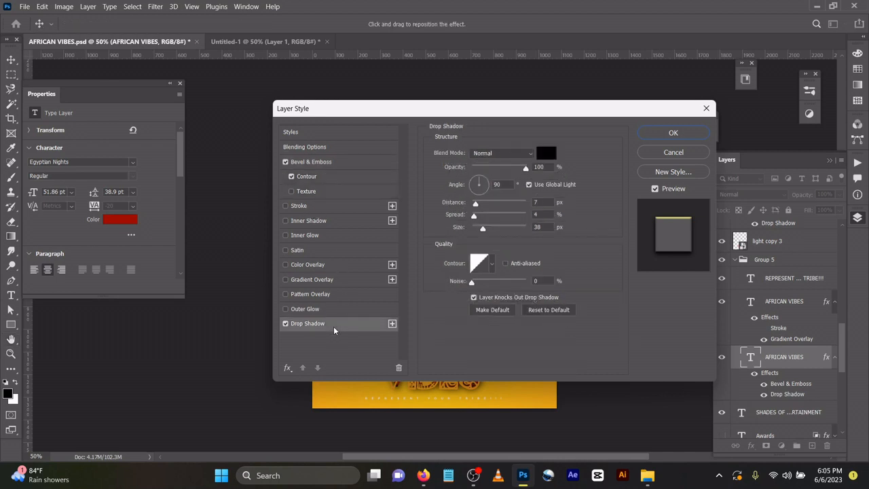
pyautogui.click(306, 176)
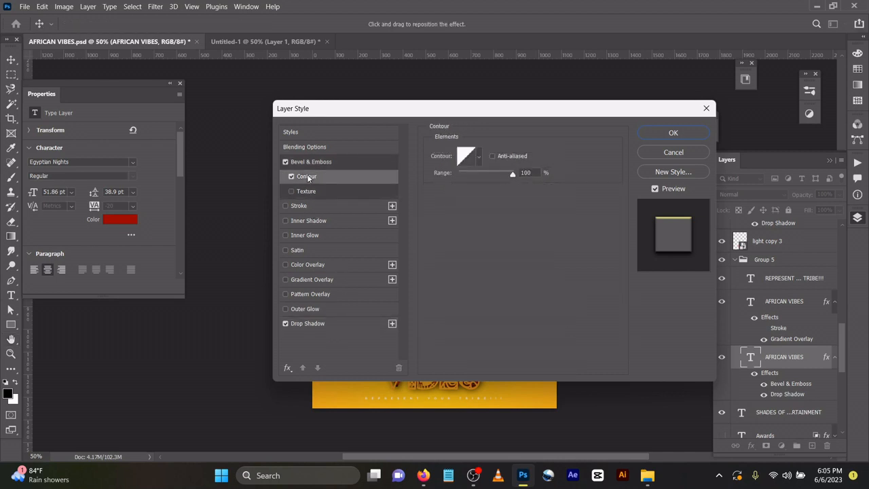
pyautogui.click(308, 324)
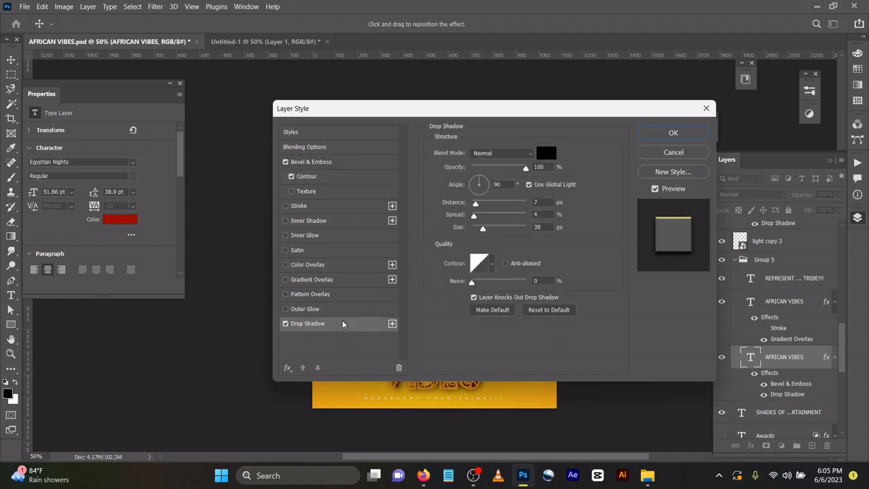
pyautogui.moveTo(521, 181)
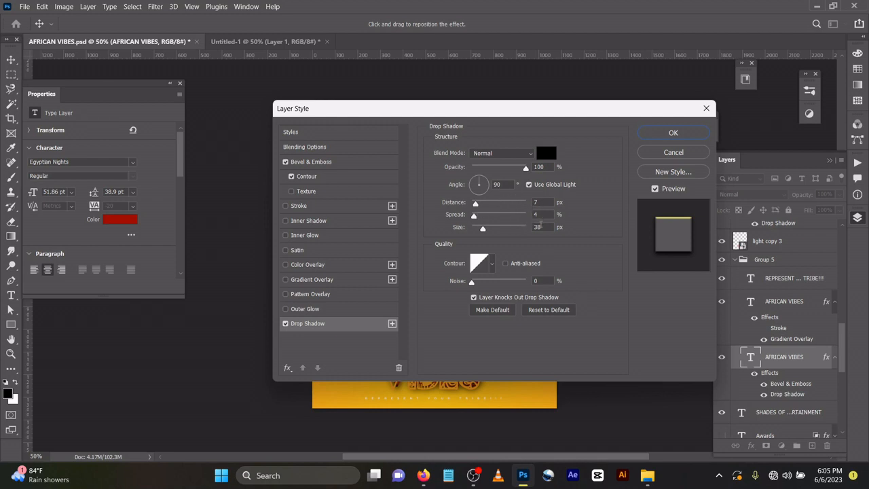
pyautogui.moveTo(579, 200)
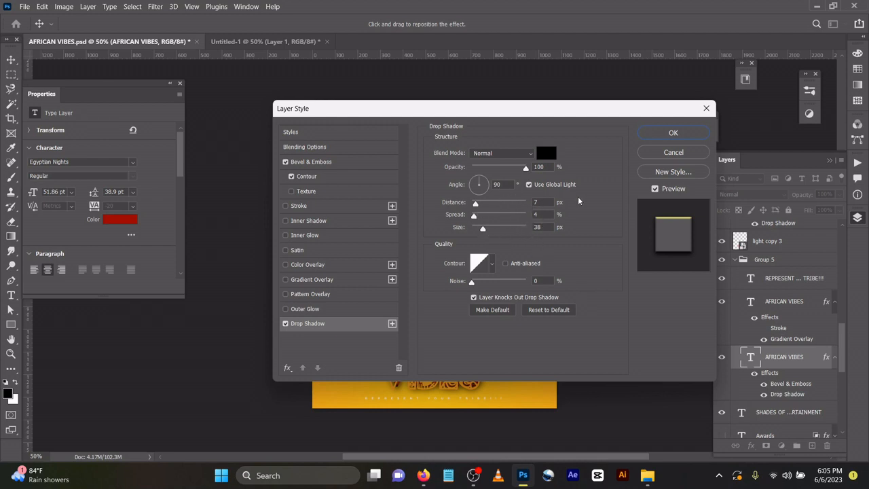
pyautogui.click(673, 133)
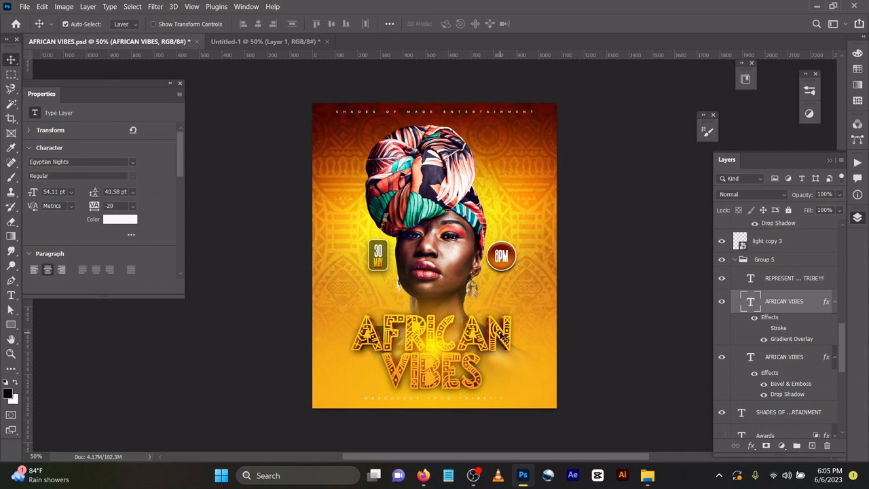
pyautogui.moveTo(791, 293)
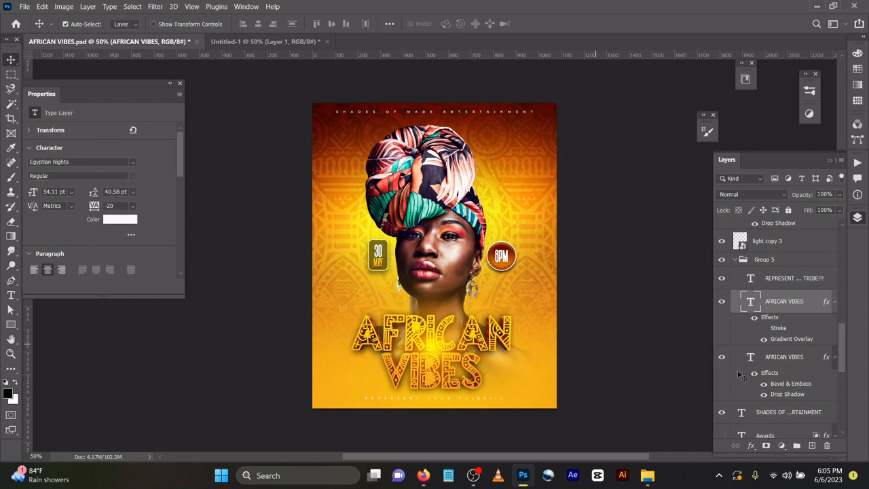
pyautogui.moveTo(794, 339)
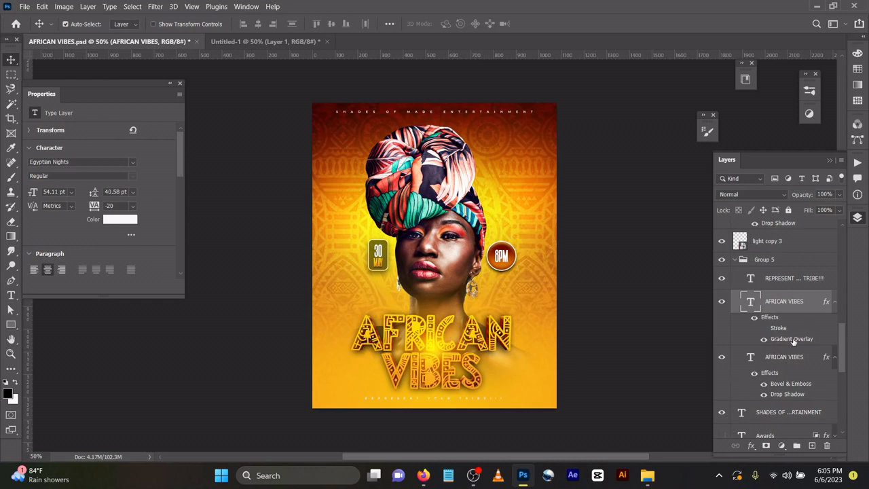
pyautogui.moveTo(827, 303)
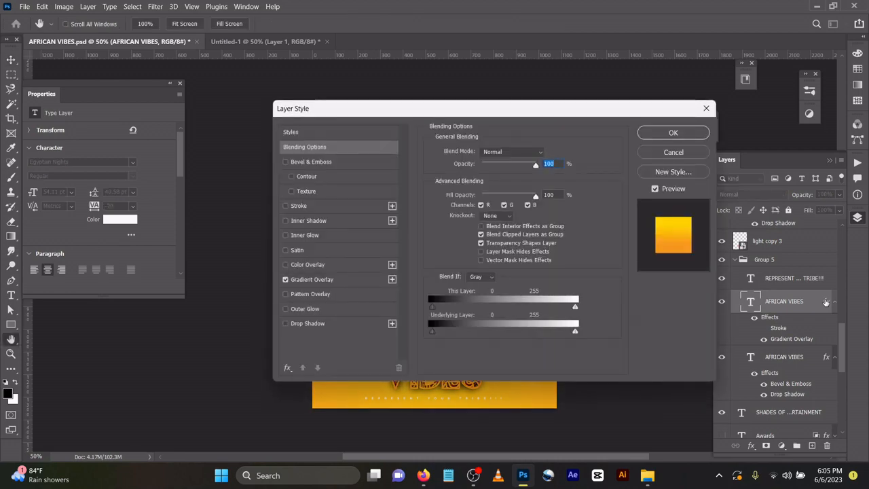
# Step: Inspect the gold title's orange-to-yellow Gradient Overlay stops, including yellow #ffd200
pyautogui.click(312, 279)
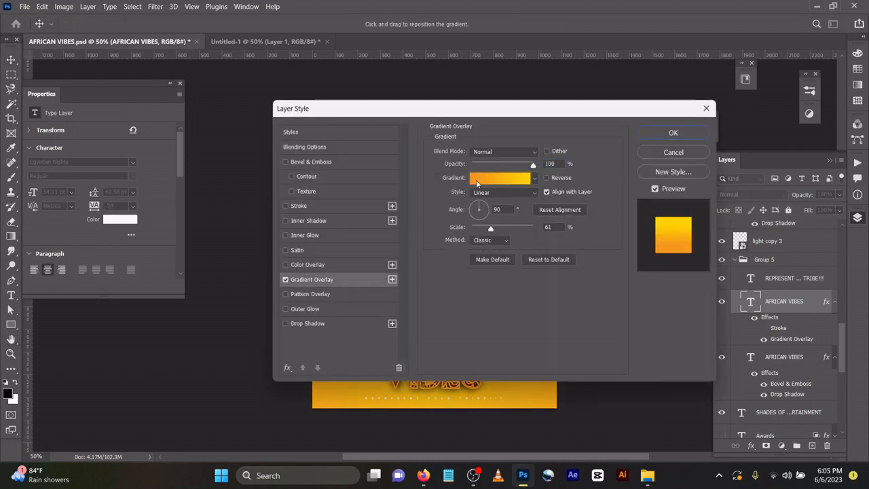
pyautogui.click(500, 178)
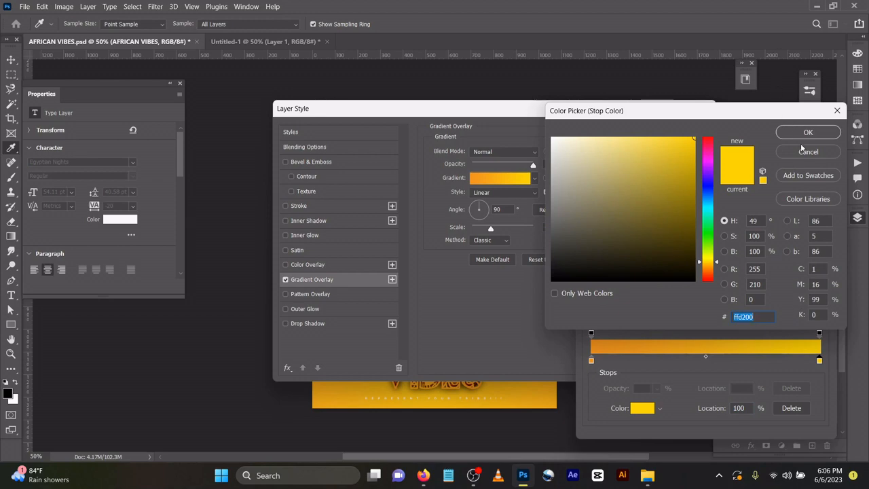
pyautogui.click(808, 132)
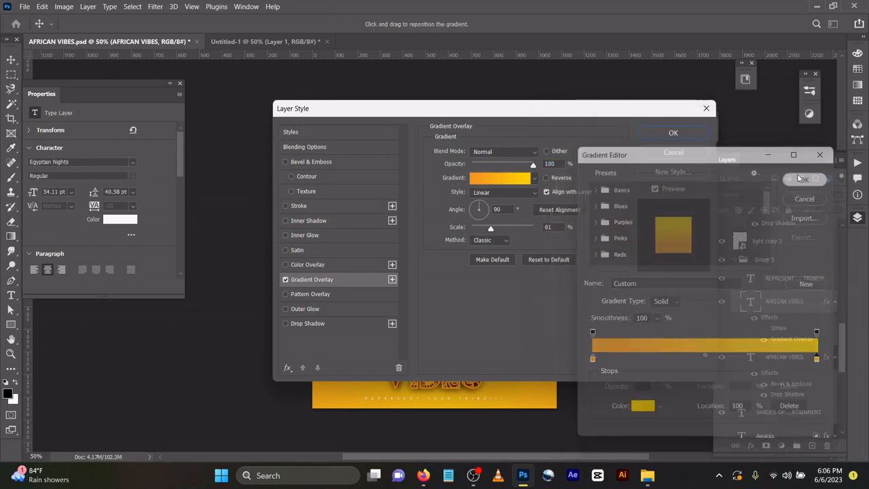
pyautogui.click(674, 133)
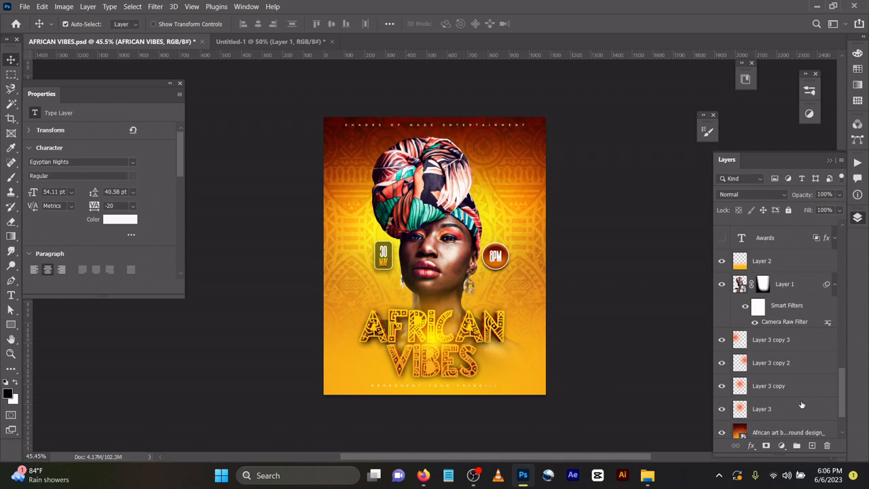
# Step: Select the Ellipse 1 badge layer in the Layers panel
pyautogui.click(762, 408)
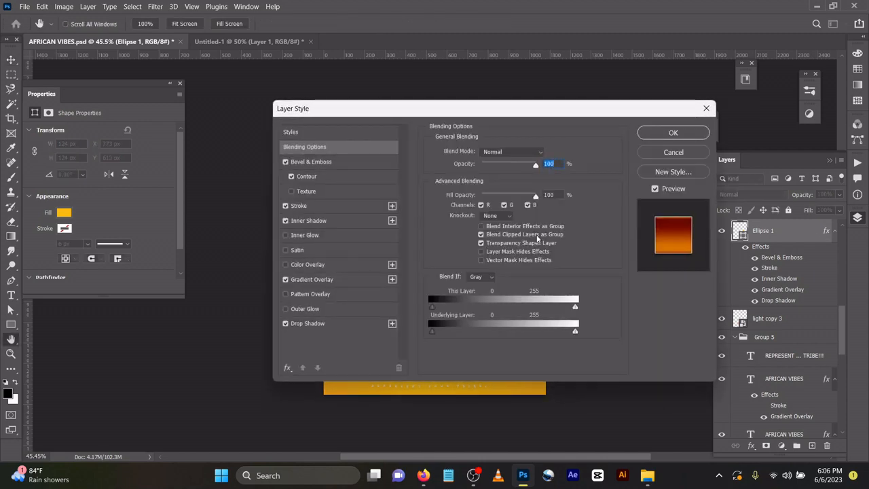
# Step: Set Ellipse 1's Bevel & Emboss highlight colour and a dark brown shadow colour
pyautogui.click(311, 161)
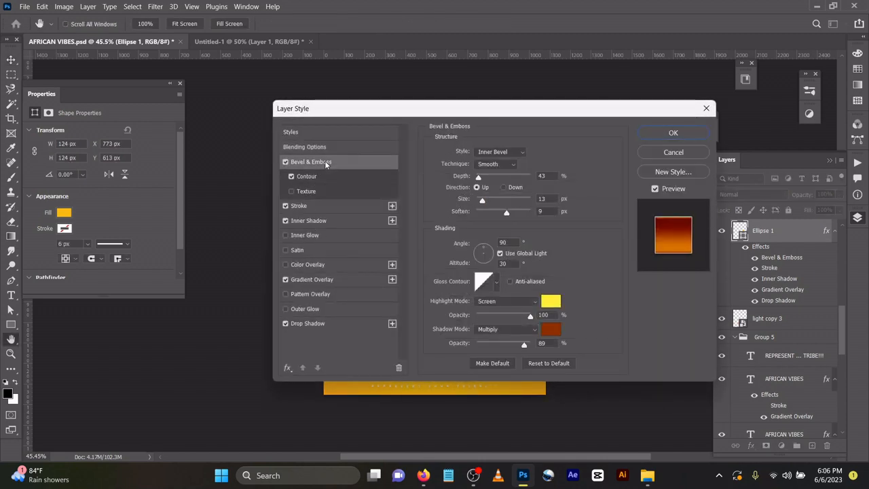
pyautogui.moveTo(311, 161)
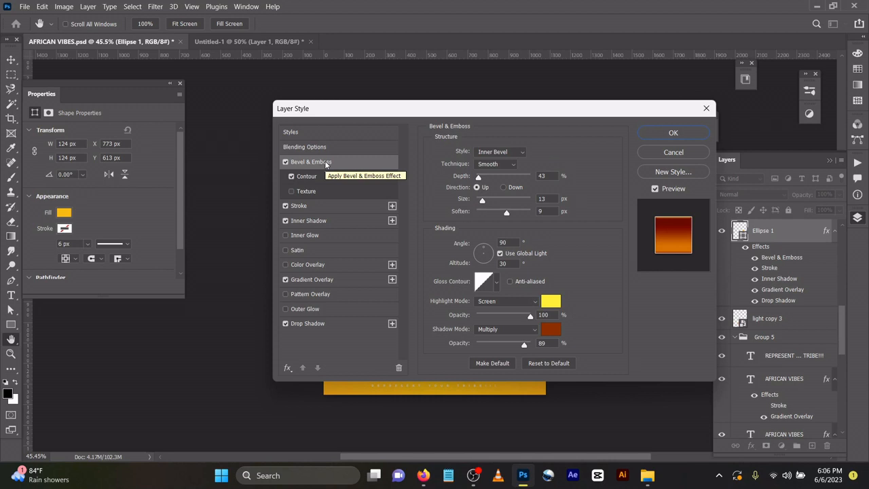
pyautogui.moveTo(312, 162)
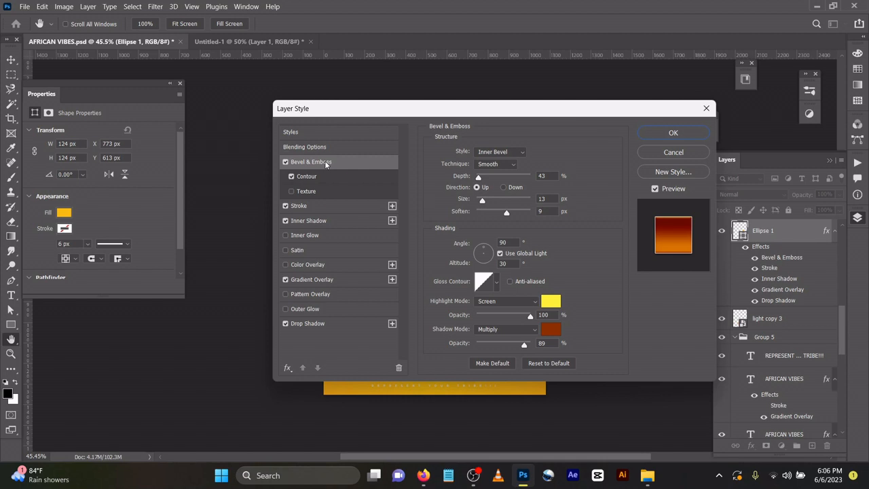
pyautogui.moveTo(510, 347)
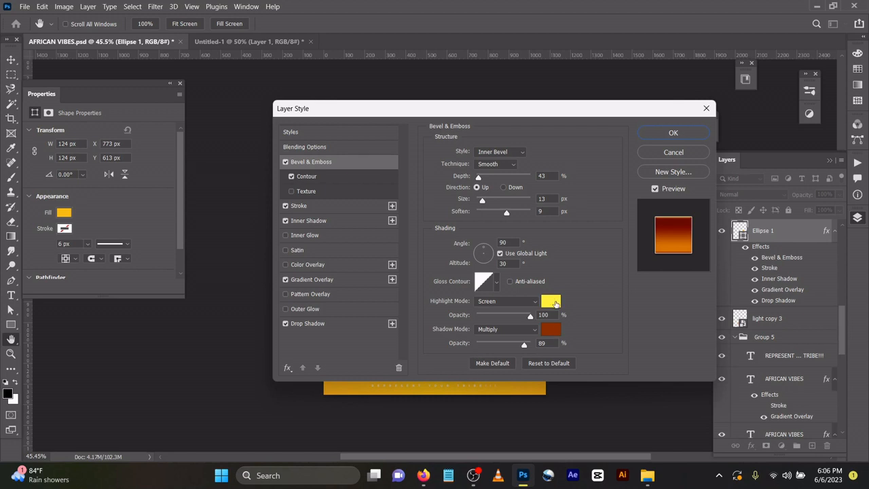
pyautogui.click(551, 301)
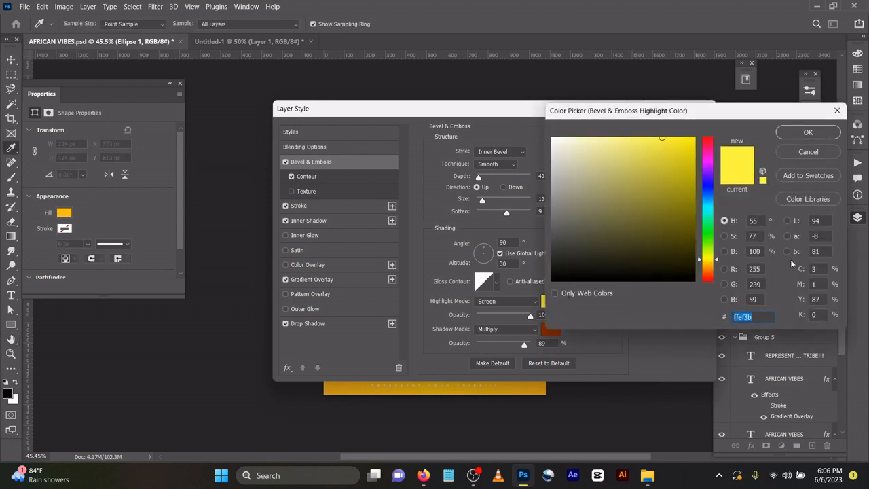
pyautogui.click(808, 132)
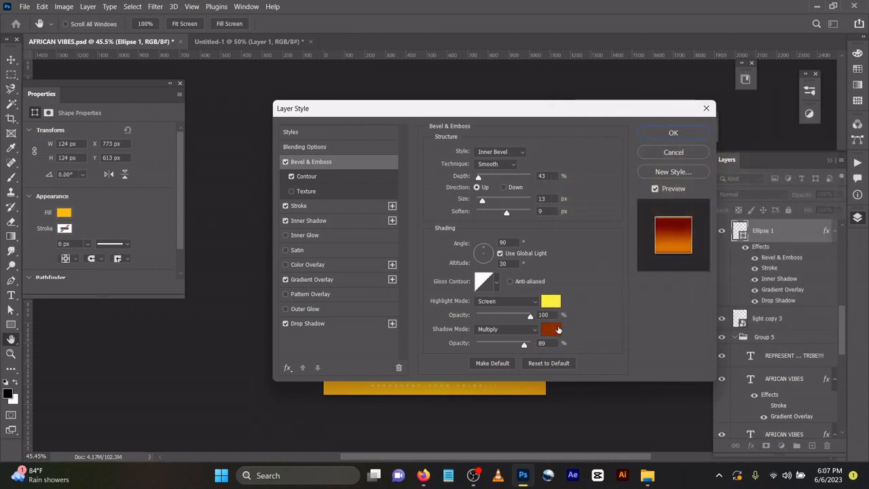
pyautogui.click(550, 329)
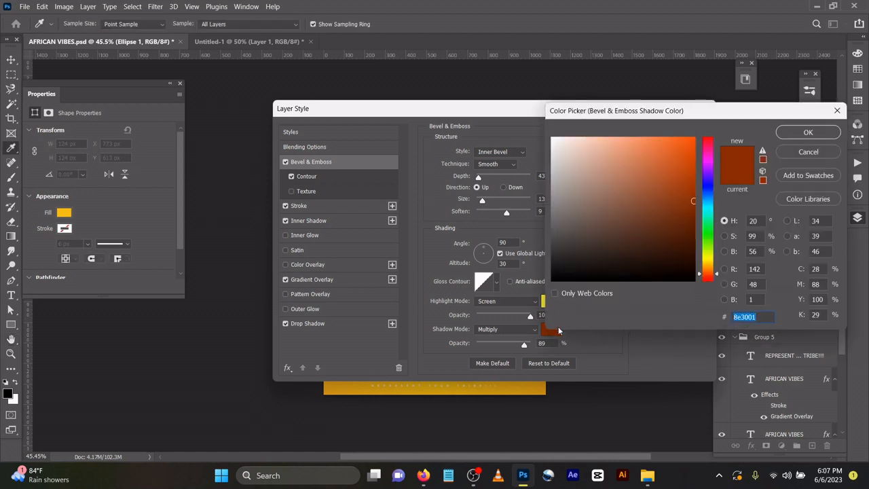
pyautogui.click(807, 132)
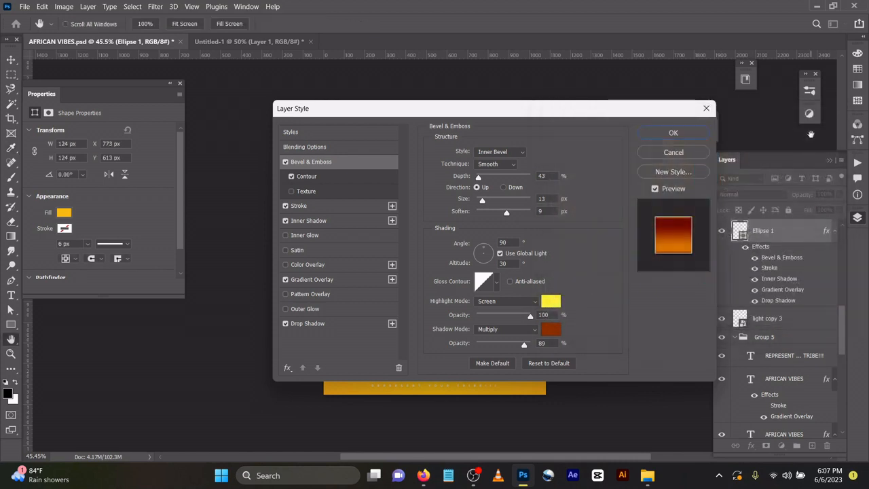
# Step: Review the contour, white 4 px outside stroke and inner shadow, ending on gradient overlay
pyautogui.click(298, 205)
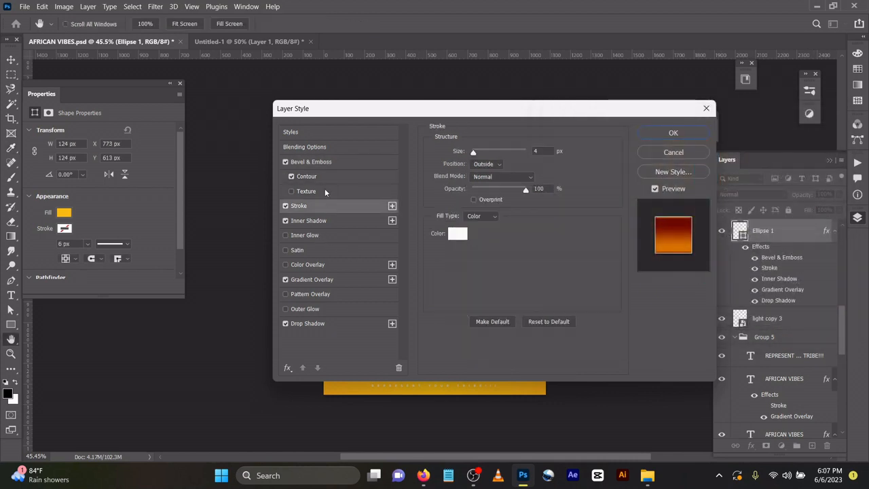
pyautogui.click(307, 175)
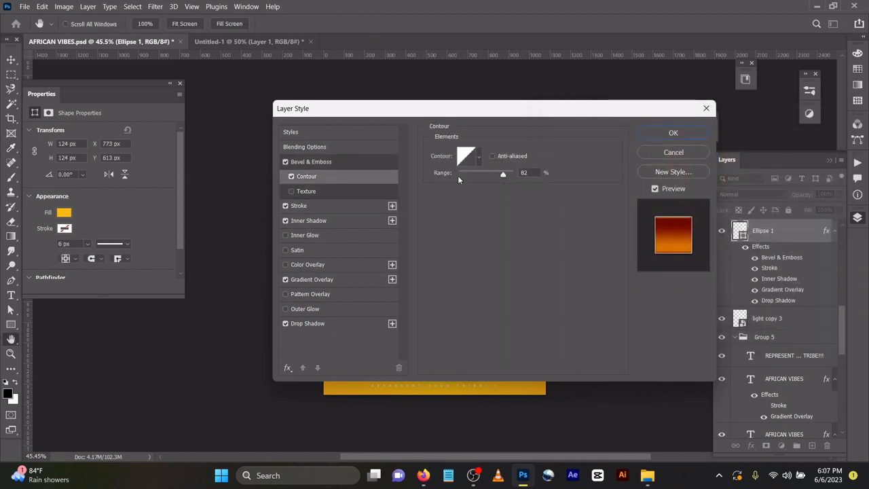
pyautogui.moveTo(475, 172)
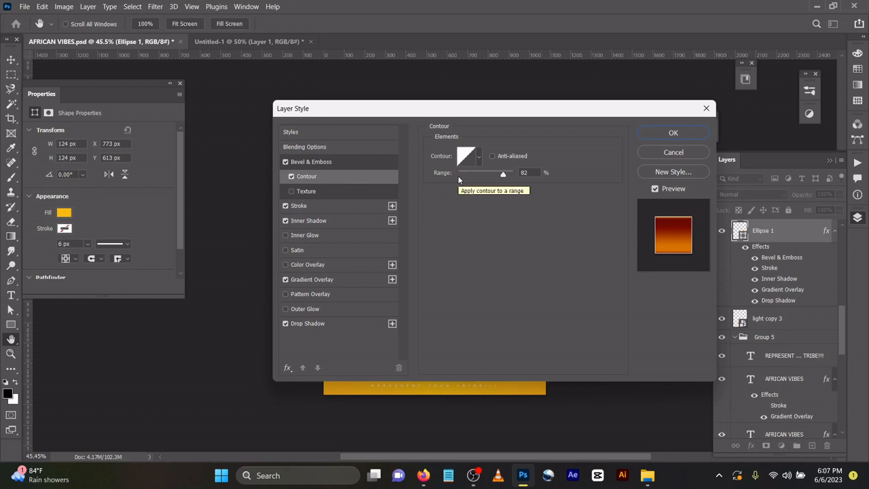
pyautogui.moveTo(333, 217)
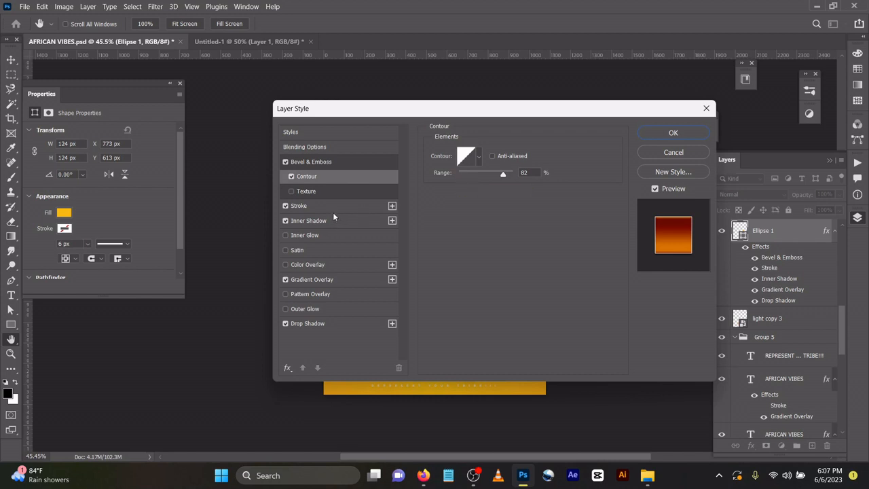
pyautogui.click(299, 205)
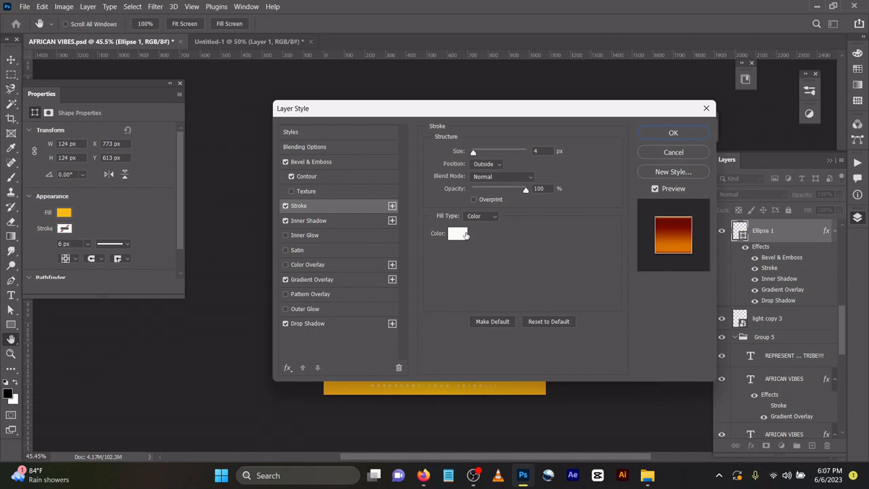
pyautogui.click(459, 233)
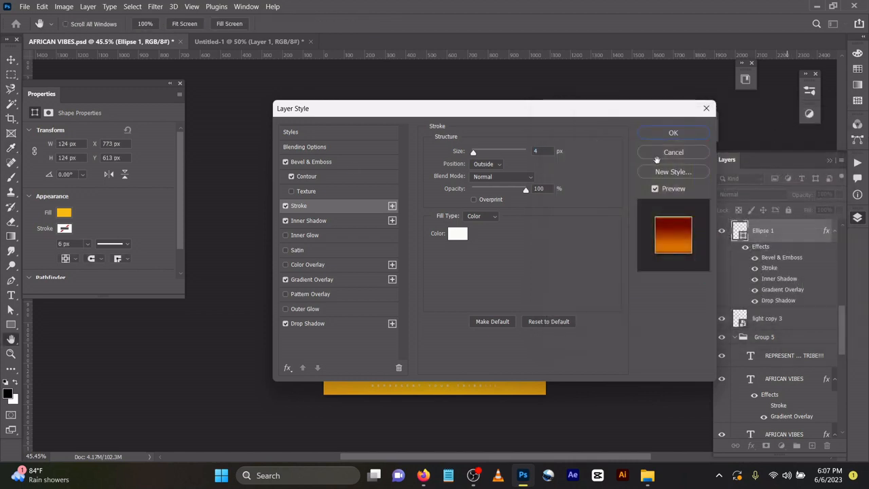
pyautogui.click(308, 219)
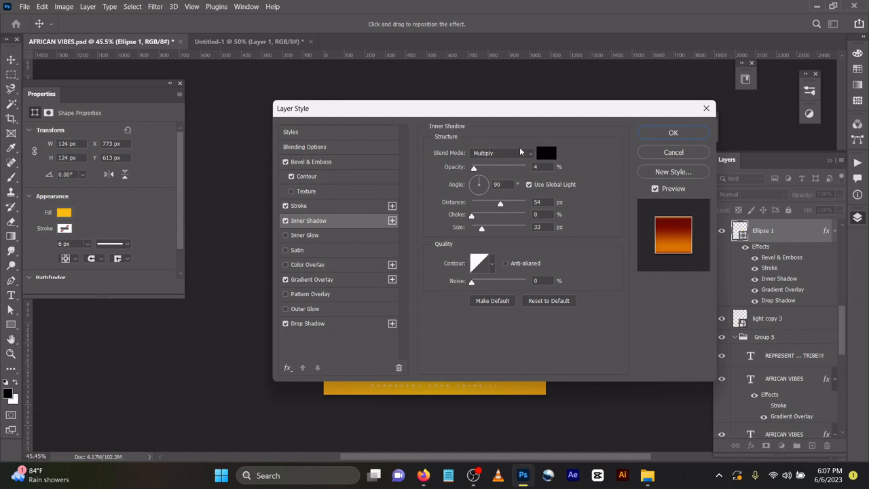
pyautogui.moveTo(432, 210)
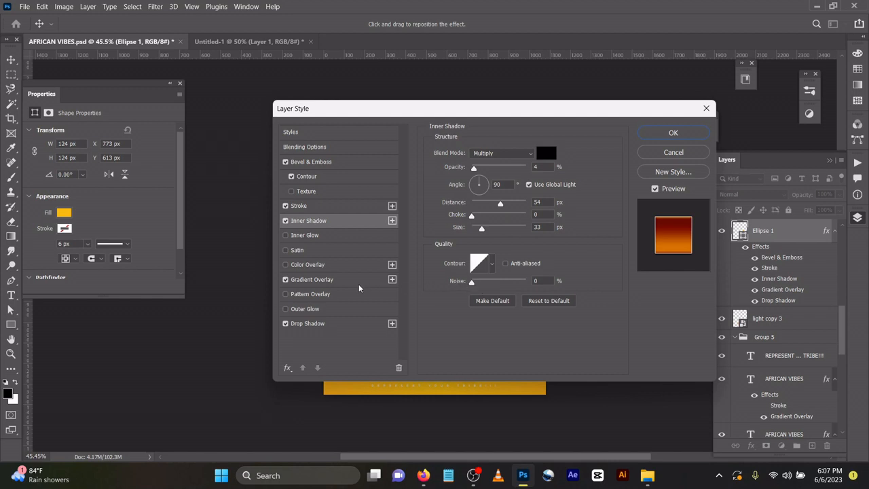
pyautogui.click(311, 279)
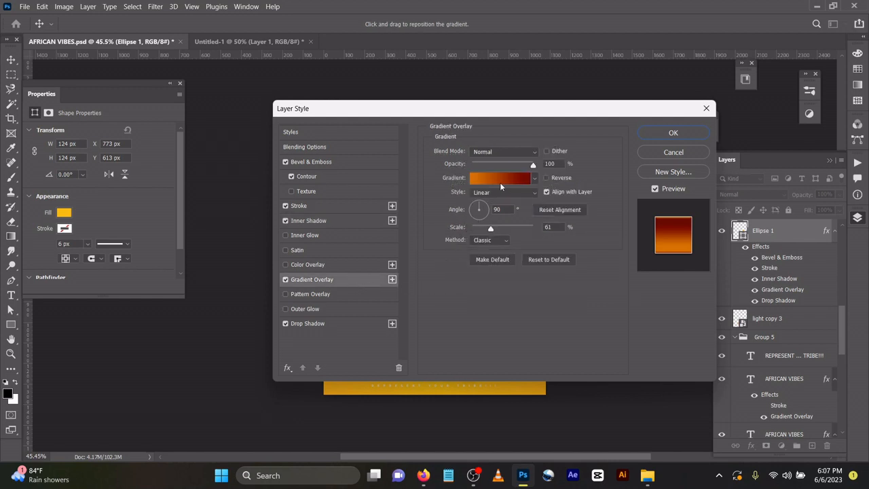
# Step: Check the dark red #6f0000 gradient stop and black 16 px drop shadow, then apply the style
pyautogui.click(499, 177)
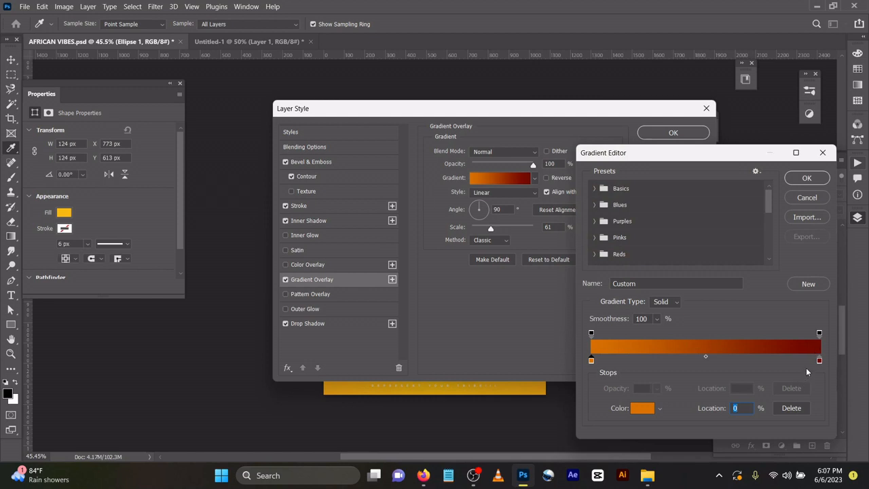
pyautogui.doubleClick(819, 361)
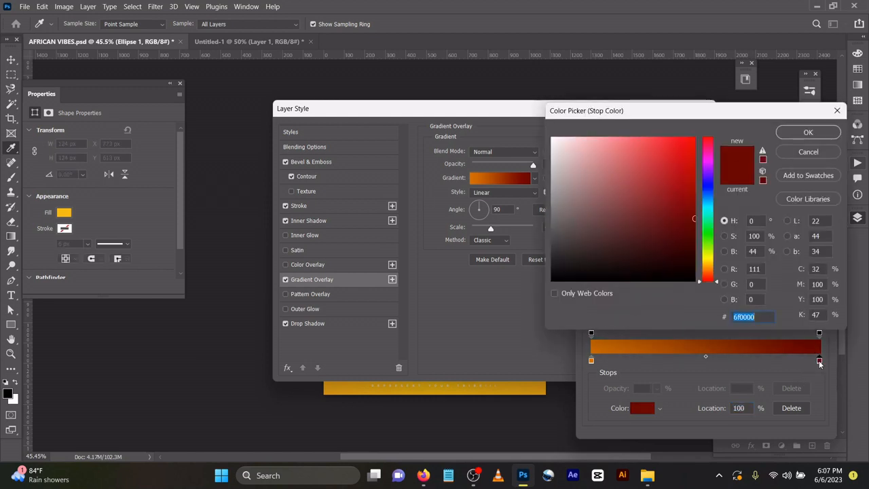
pyautogui.click(808, 131)
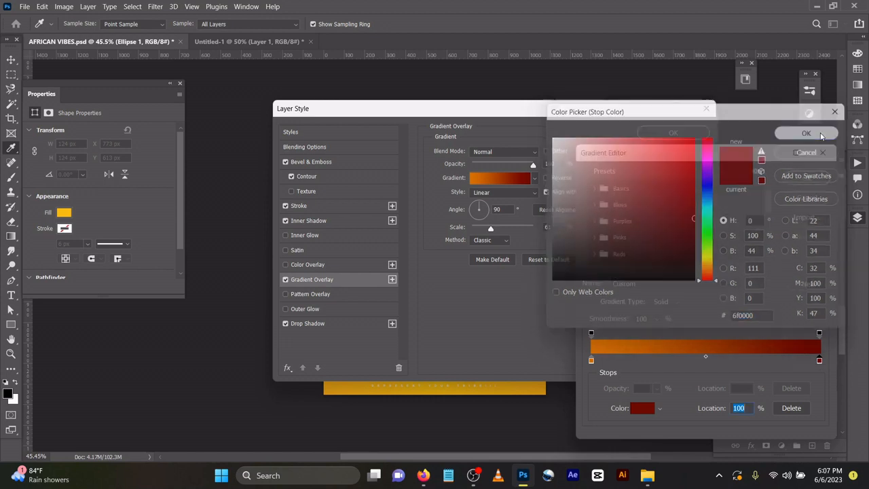
pyautogui.click(806, 133)
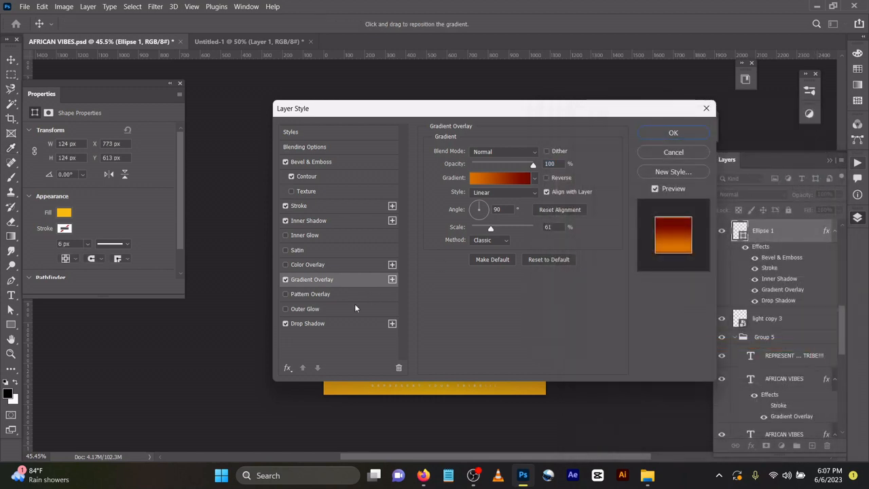
pyautogui.click(308, 323)
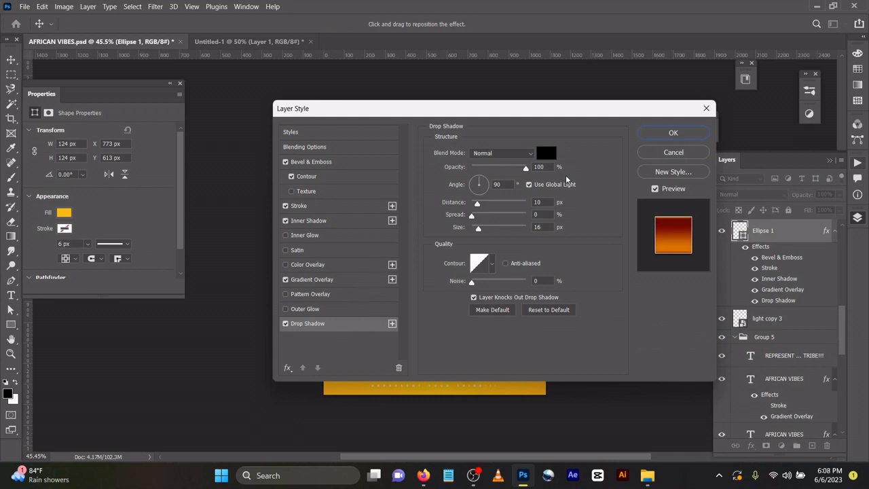
pyautogui.moveTo(509, 216)
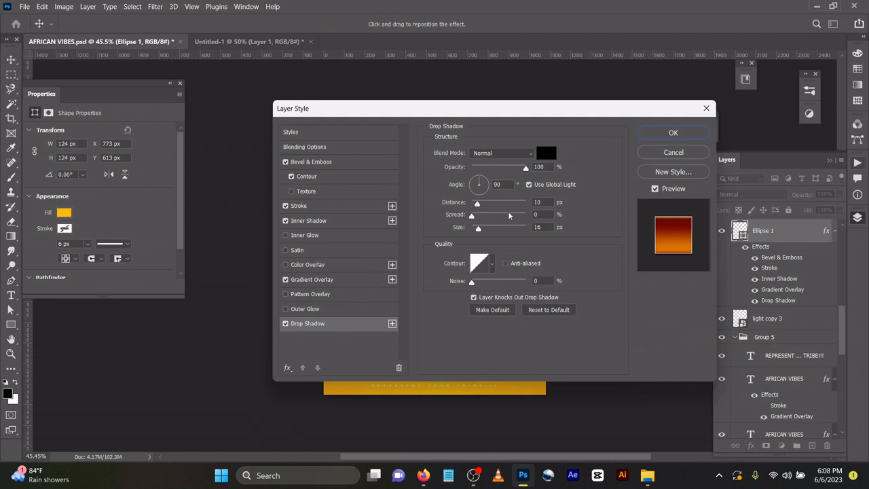
pyautogui.moveTo(514, 226)
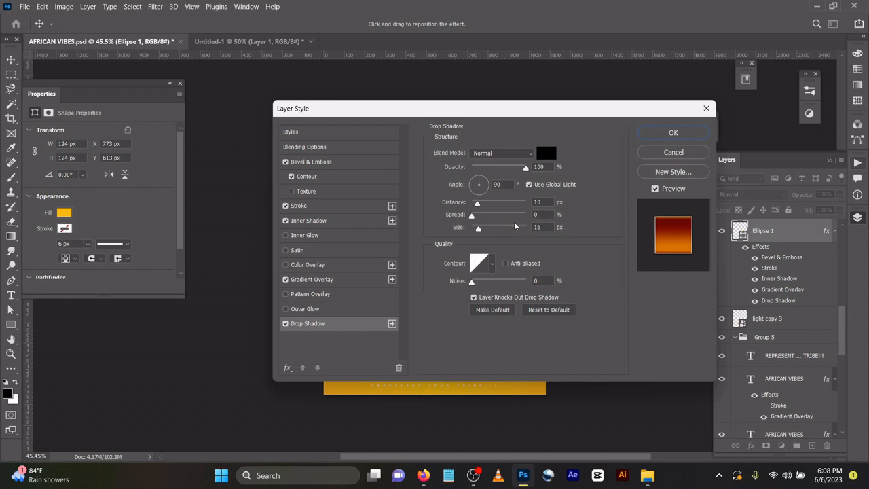
pyautogui.moveTo(584, 235)
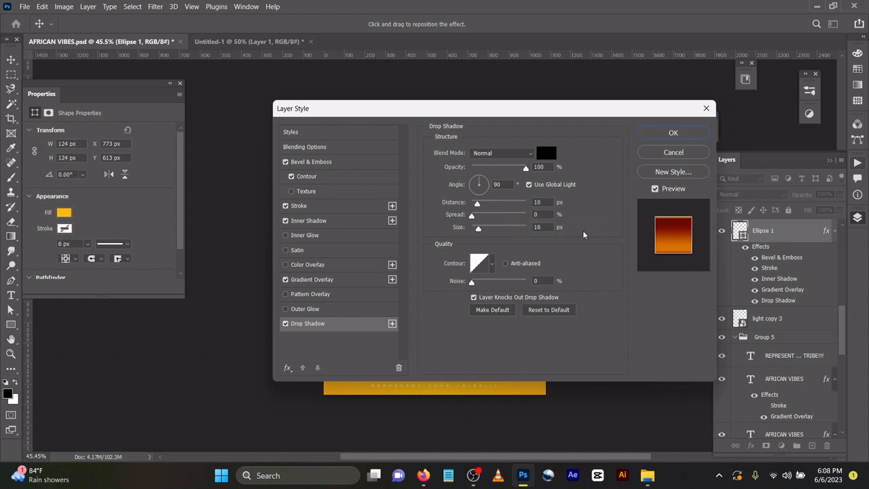
pyautogui.click(673, 132)
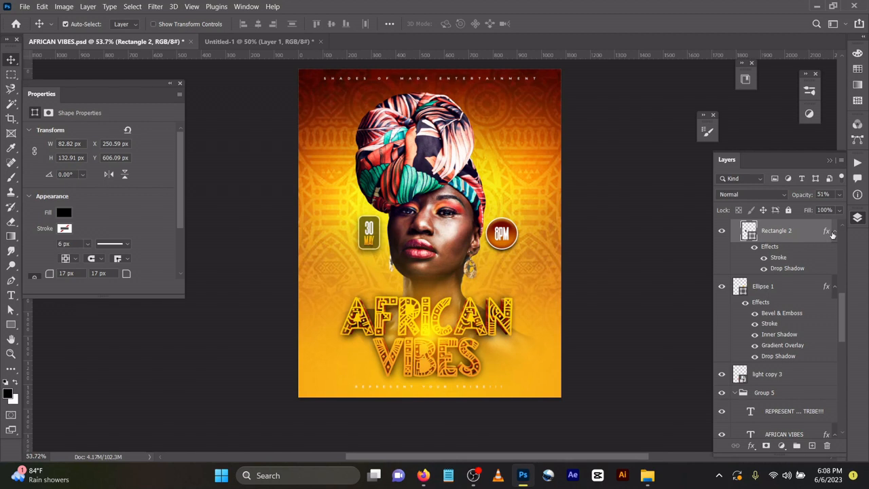
pyautogui.moveTo(829, 234)
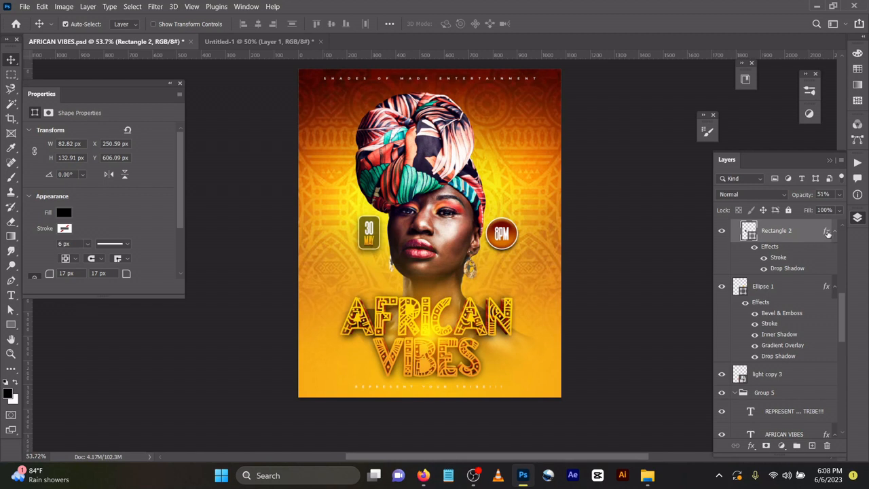
pyautogui.moveTo(526, 270)
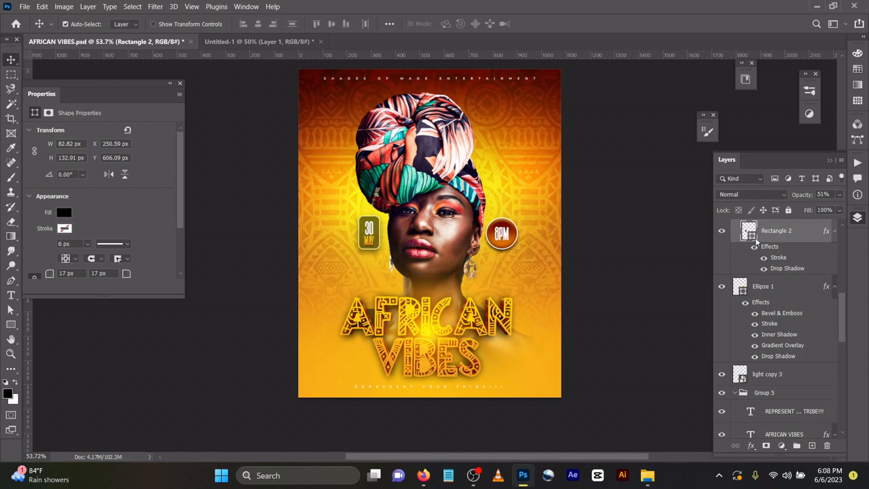
# Step: Select the Rectangle 2 layer and scroll to Group 7's may, 8PM and 30 text layers
pyautogui.click(63, 212)
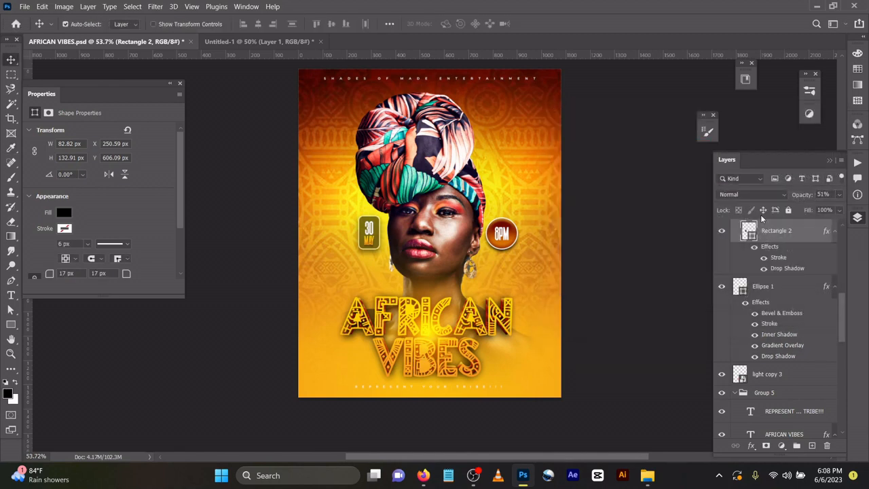
pyautogui.scroll(-3)
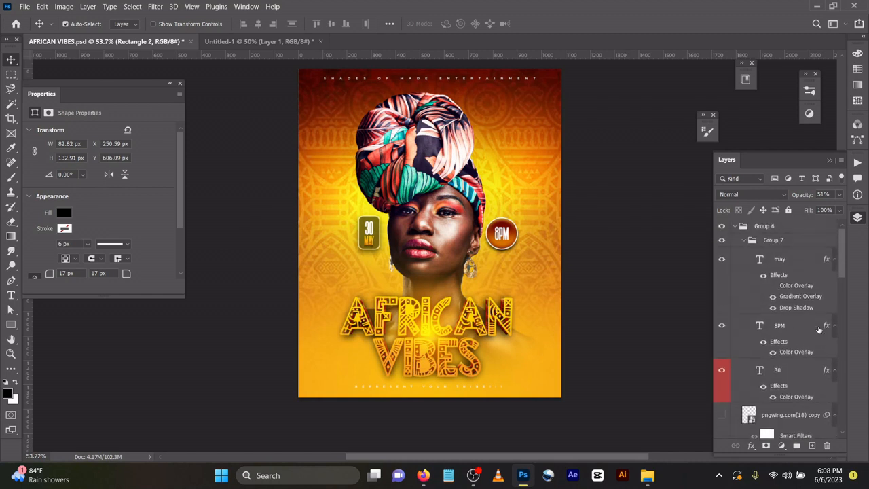
pyautogui.moveTo(819, 332)
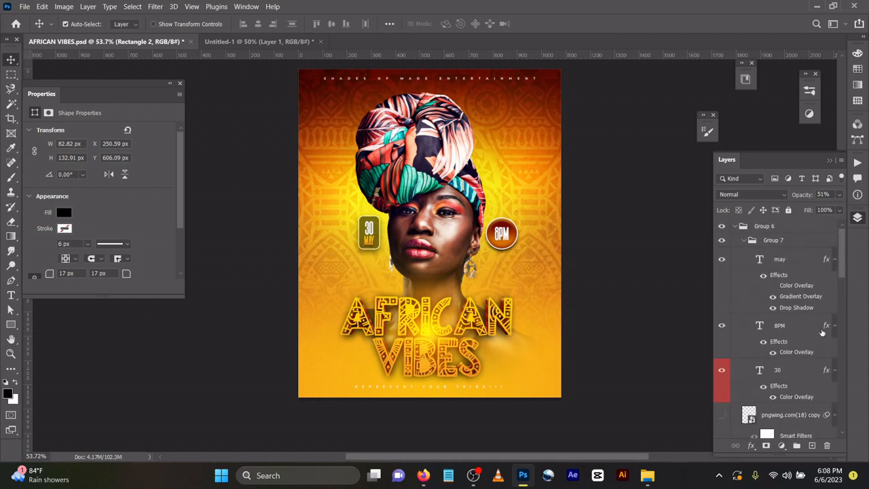